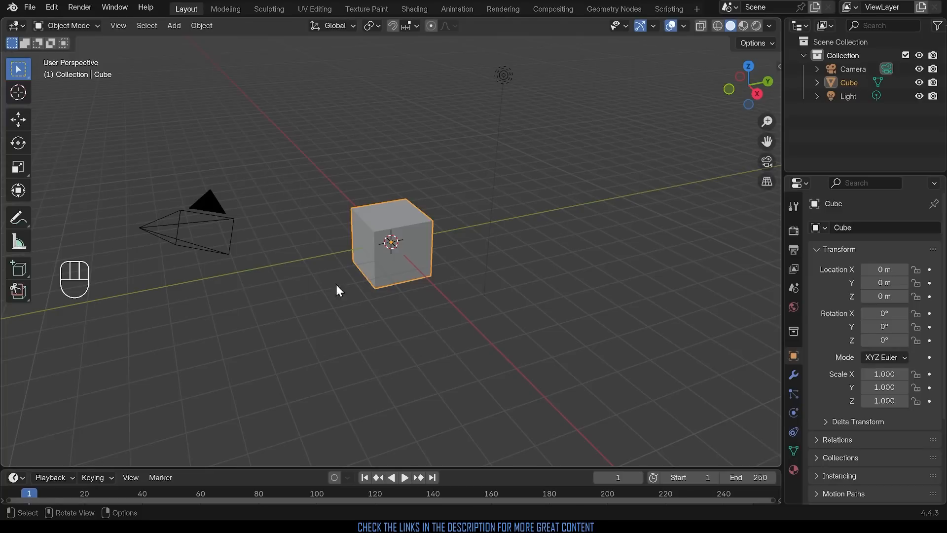
{"action": "mouse_move", "coordinate": [63, 284]}
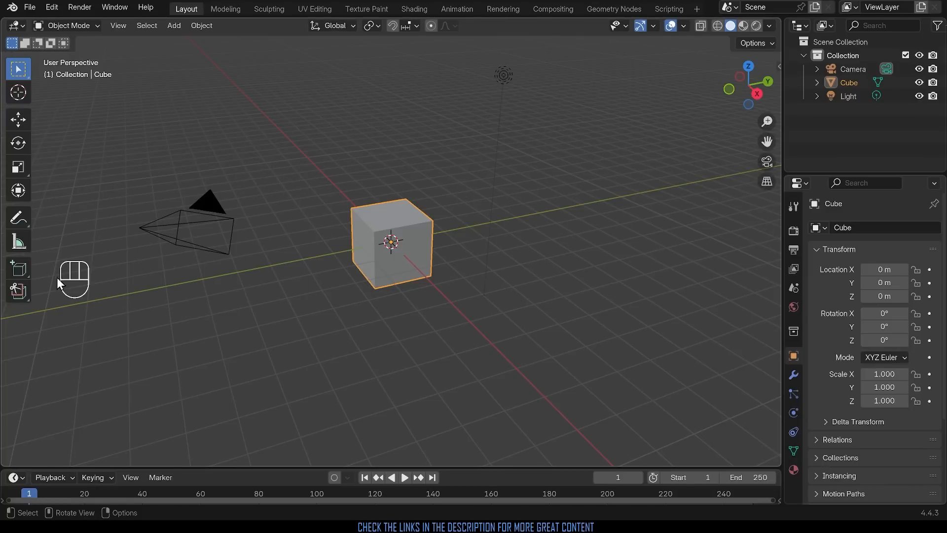
{"action": "mouse_move", "coordinate": [91, 265]}
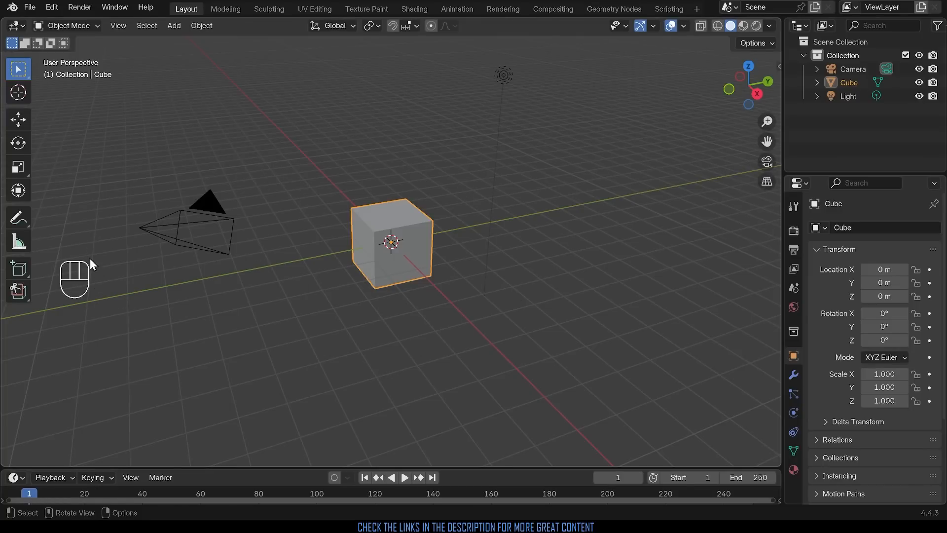
{"action": "mouse_move", "coordinate": [413, 282]}
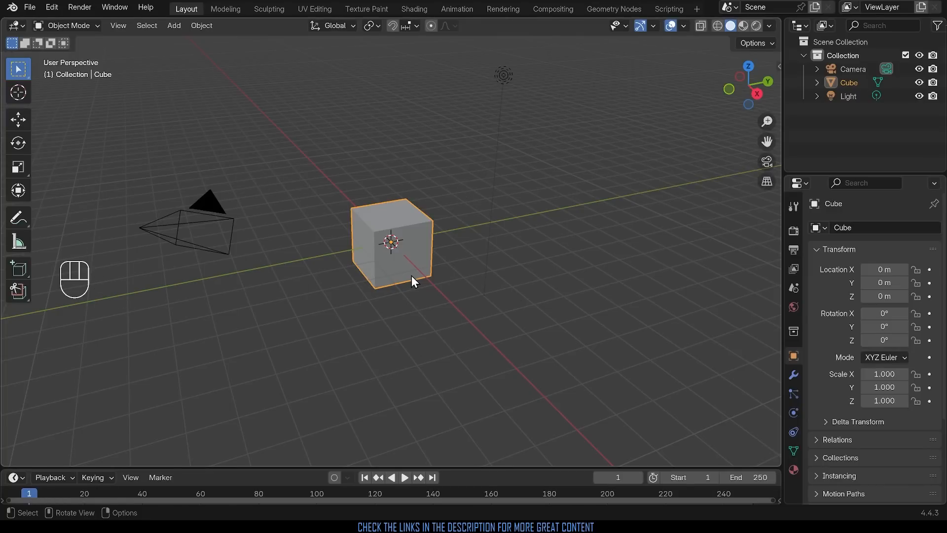
{"action": "mouse_move", "coordinate": [423, 236]}
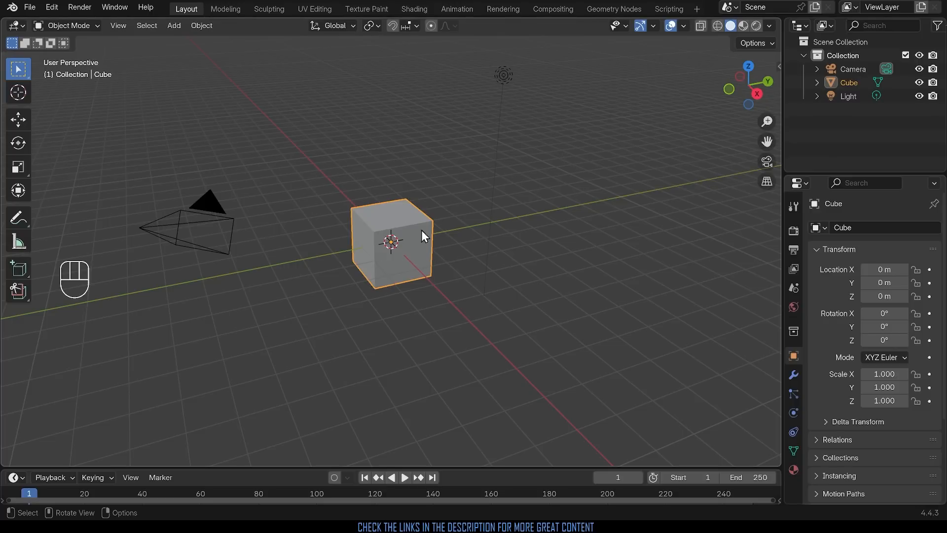
Add a centred edge loop around the cube's middle in Edit Mode, keeping the slide factor at centre.
{"action": "key", "text": "Tab"}
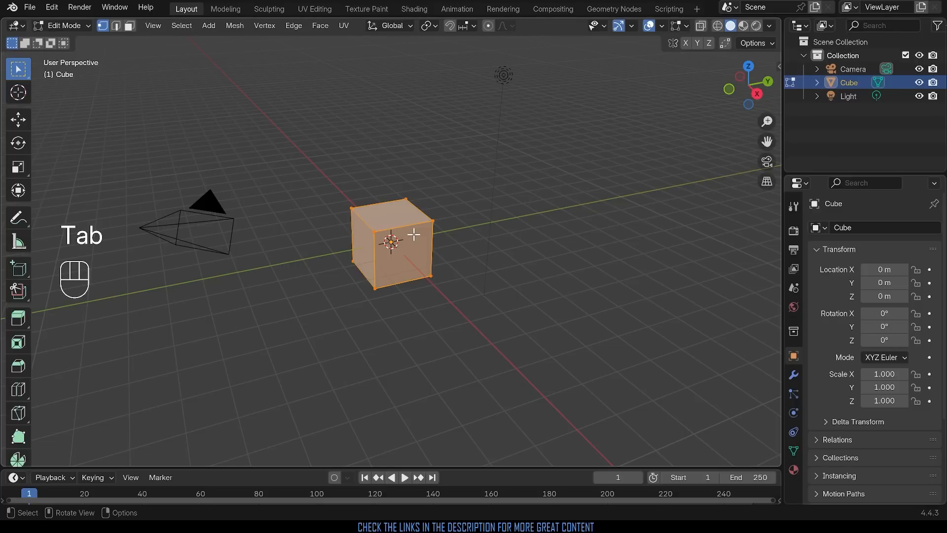
{"action": "left_click", "coordinate": [61, 25]}
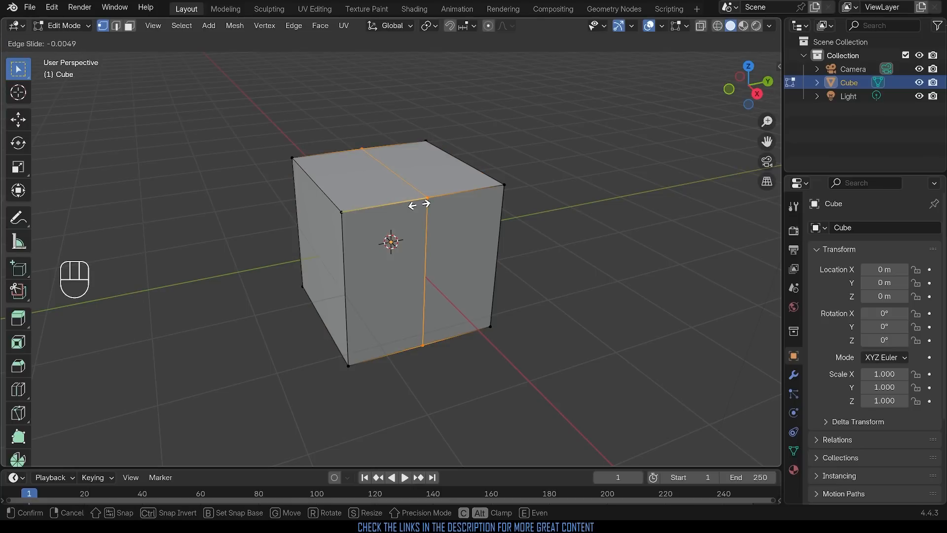
{"action": "left_click", "coordinate": [414, 210]}
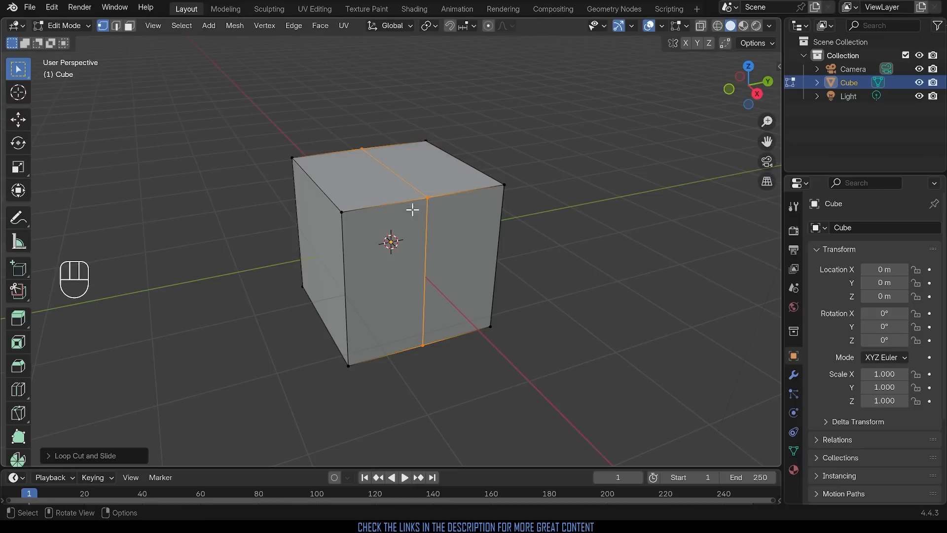
{"action": "left_click", "coordinate": [85, 456]}
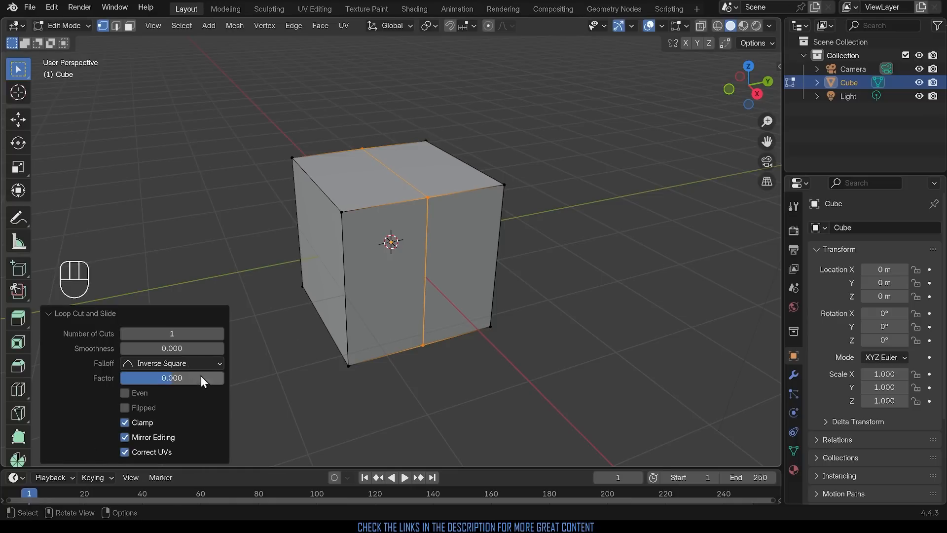
{"action": "mouse_move", "coordinate": [442, 230]}
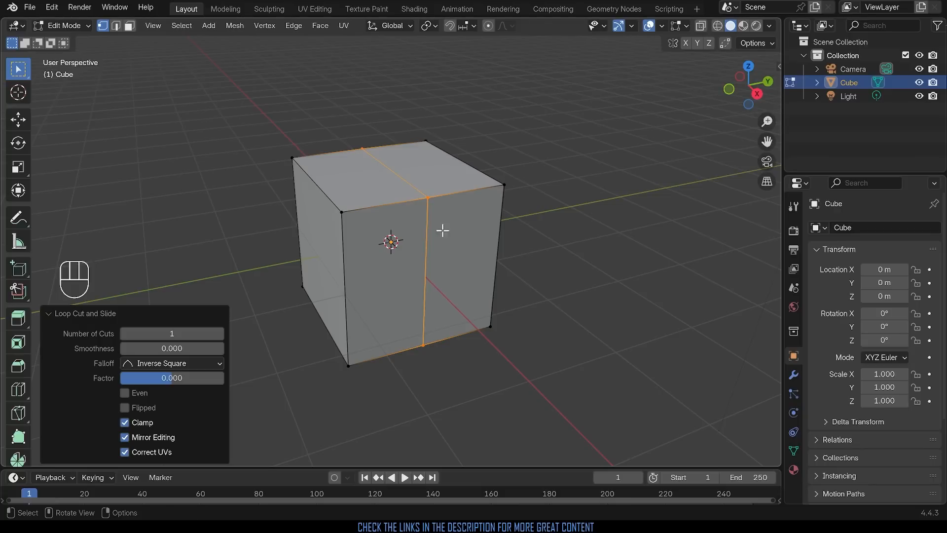
{"action": "mouse_move", "coordinate": [590, 161]}
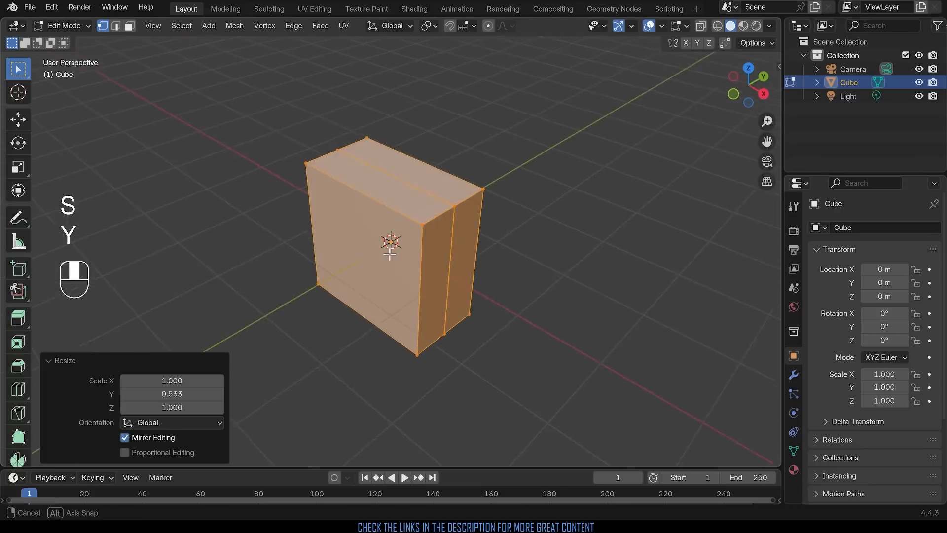
Add three evenly spaced vertical edge loops (Ctrl+R) dividing the block into four columns.
{"action": "key", "text": "ctrl+r"}
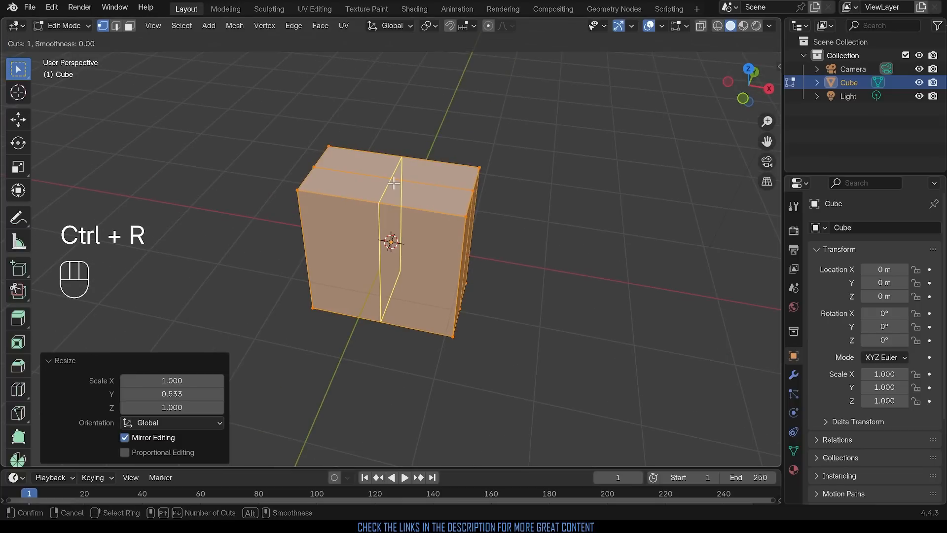
{"action": "scroll", "scroll_direction": "up", "scroll_amount": 3}
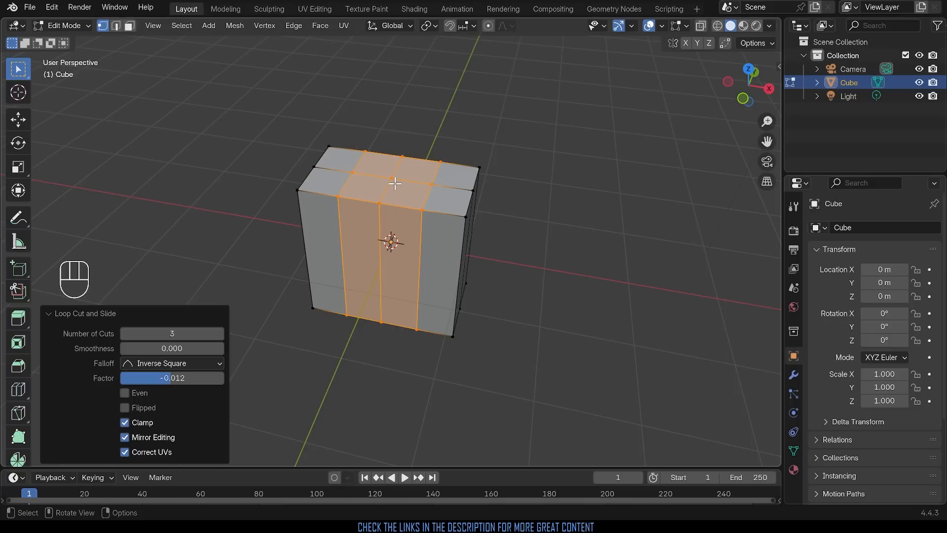
{"action": "left_click", "coordinate": [128, 25]}
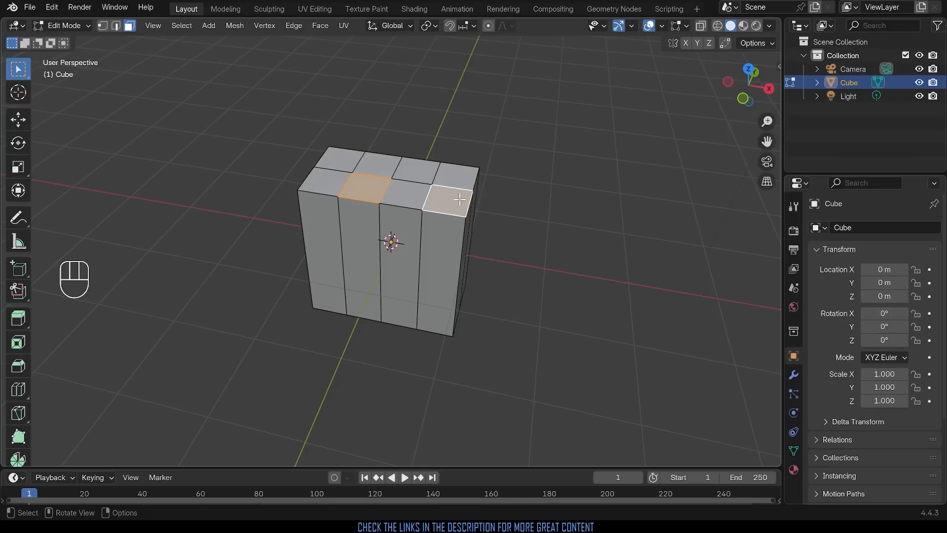
{"action": "mouse_move", "coordinate": [747, 228]}
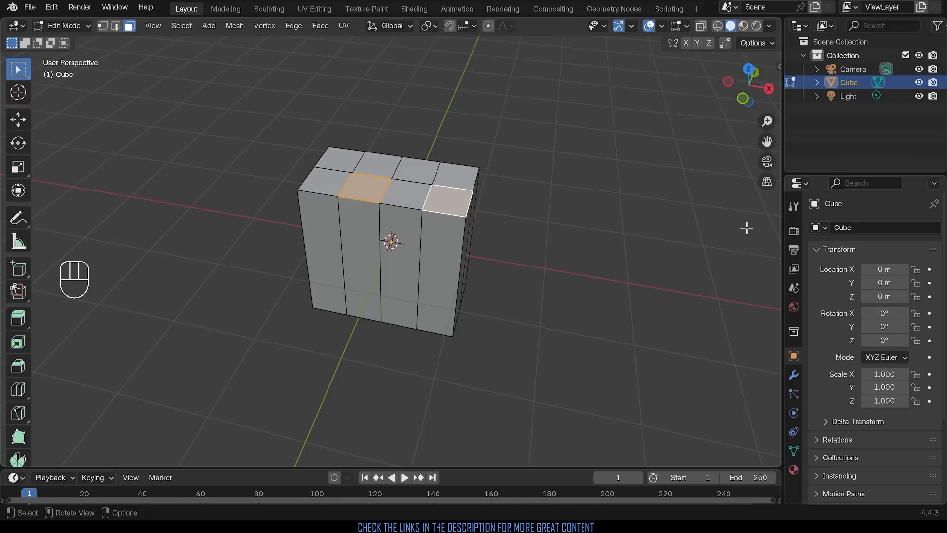
{"action": "mouse_move", "coordinate": [464, 191]}
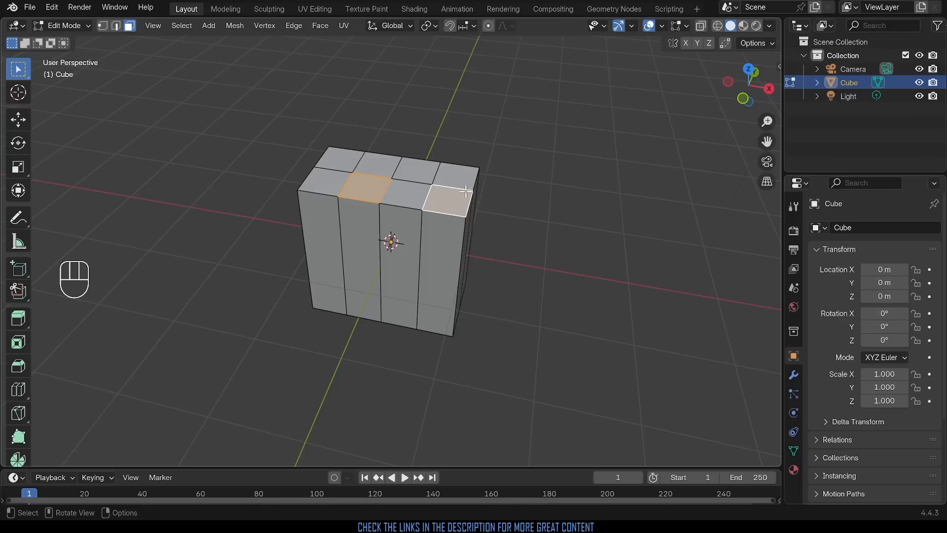
Extrude the two selected top squares upward about 0.4 m into merlons and return to Object Mode.
{"action": "key", "text": "e"}
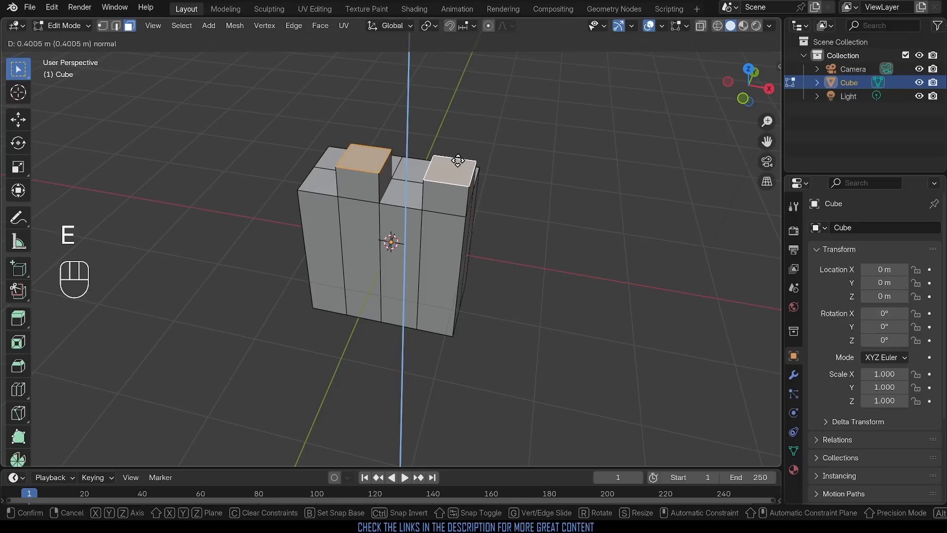
{"action": "left_click", "coordinate": [497, 261]}
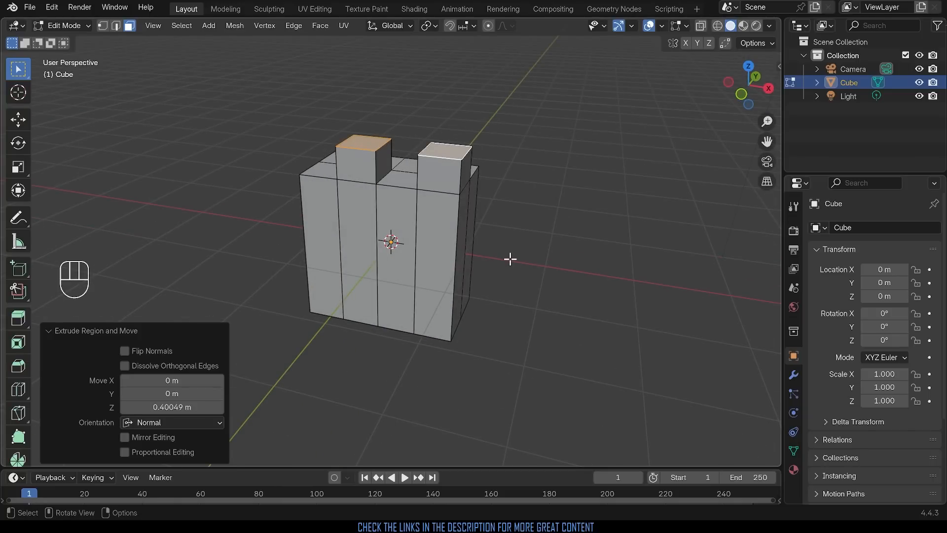
{"action": "key", "text": "Tab"}
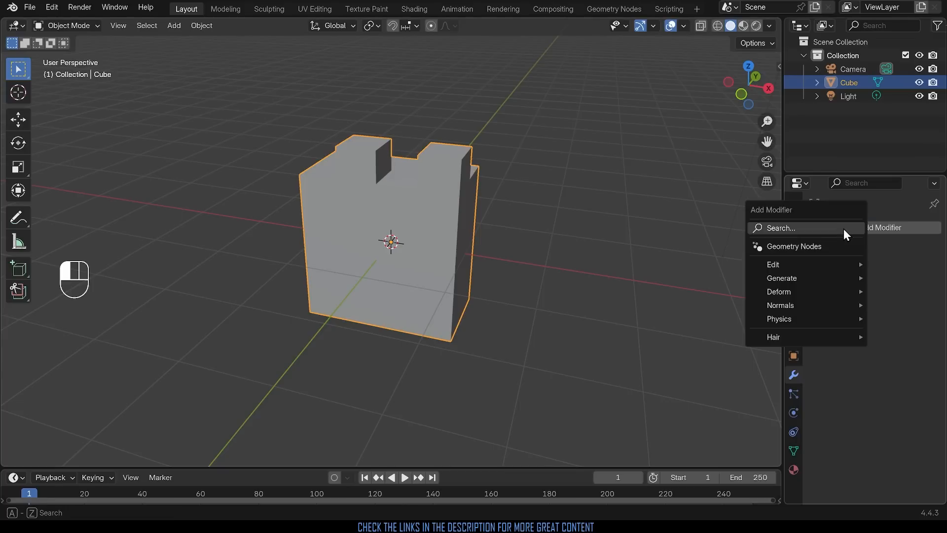
Add an Array modifier with 5 copies along X, relative offset about 0.9, merging enabled.
{"action": "type", "text": "arr"}
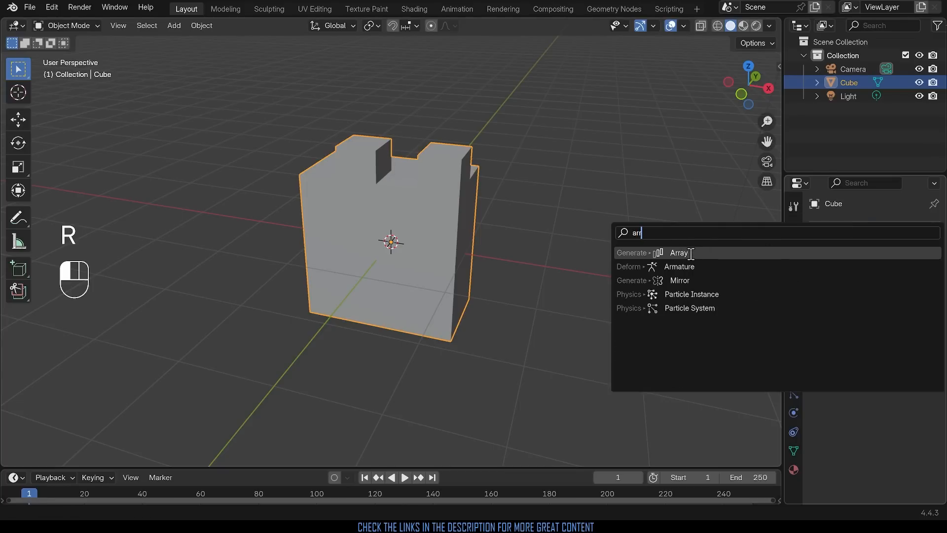
{"action": "mouse_move", "coordinate": [678, 253]}
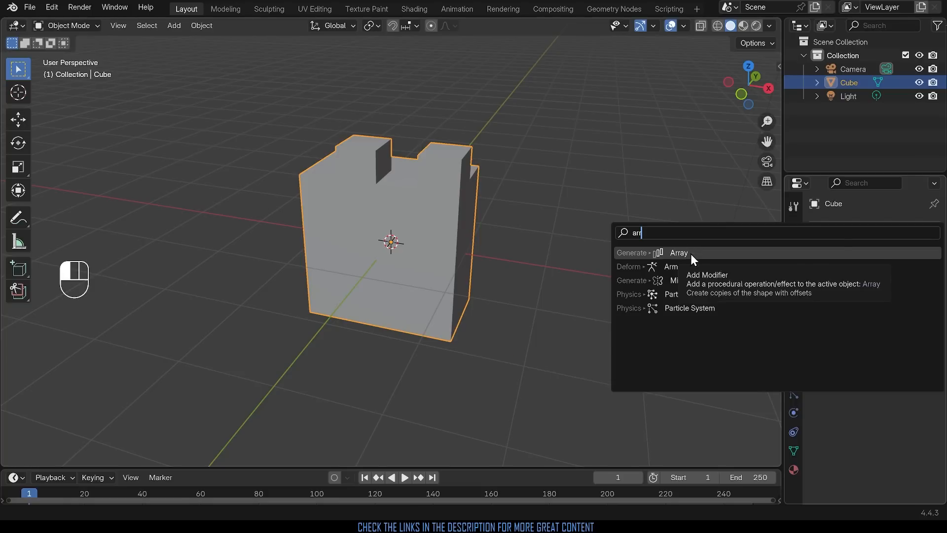
{"action": "left_click", "coordinate": [678, 252]}
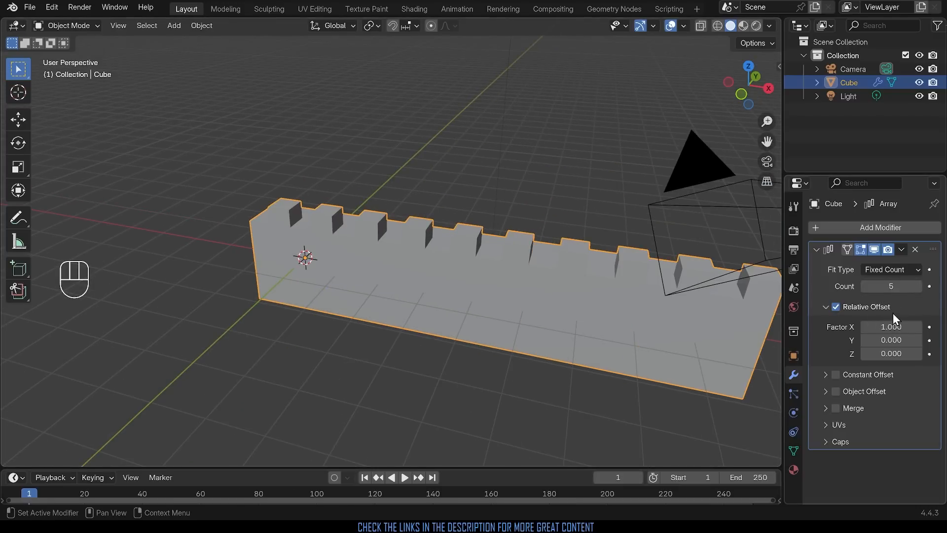
{"action": "mouse_move", "coordinate": [890, 326]}
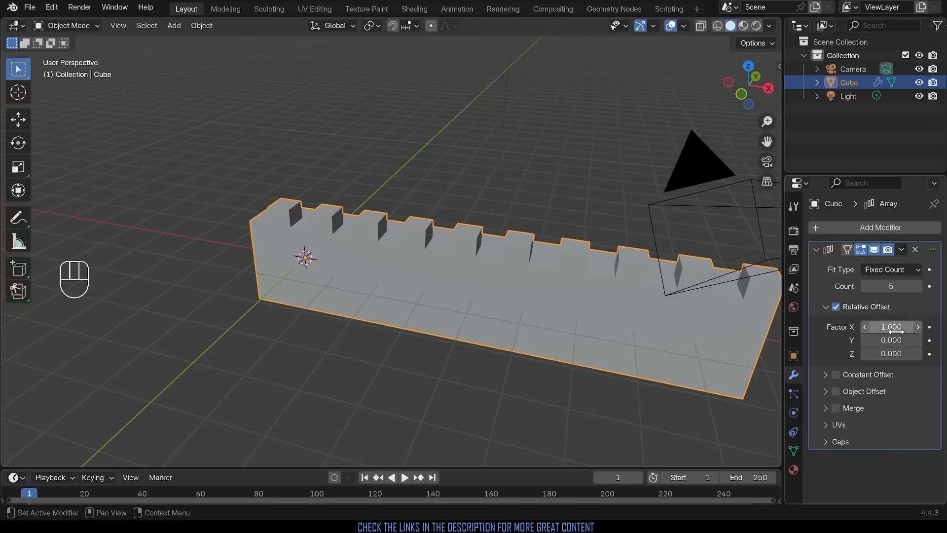
{"action": "left_click_drag", "start_coordinate": [891, 327], "coordinate": [903, 327]}
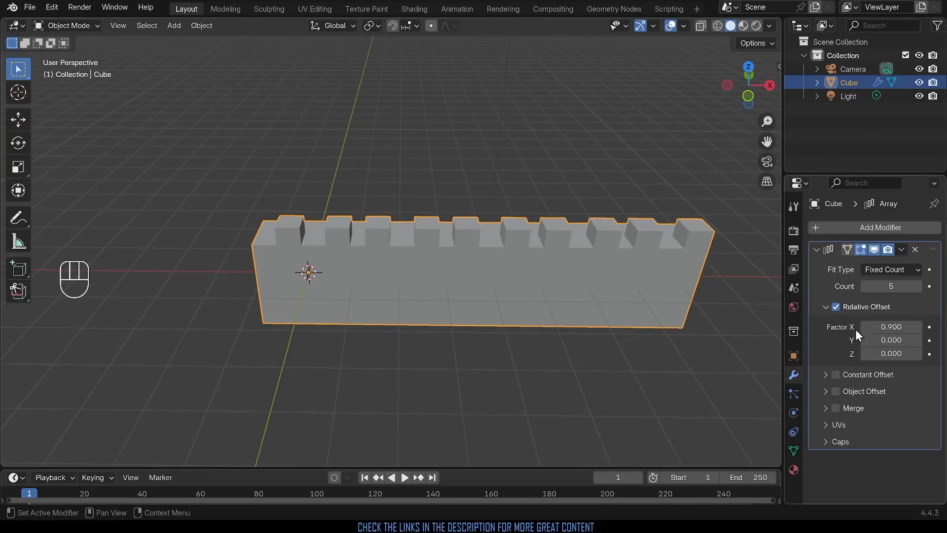
{"action": "mouse_move", "coordinate": [627, 249]}
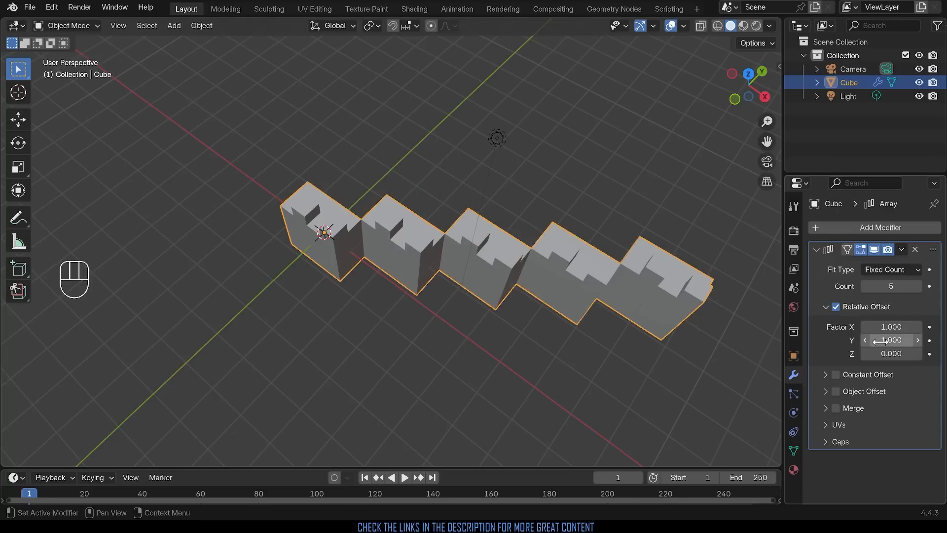
{"action": "left_click_drag", "start_coordinate": [891, 340], "coordinate": [880, 340]}
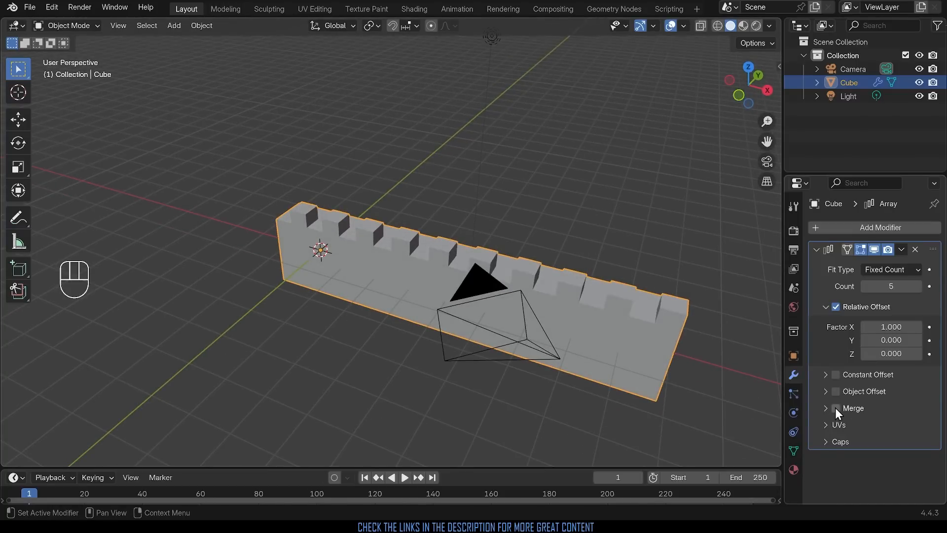
{"action": "left_click", "coordinate": [836, 407]}
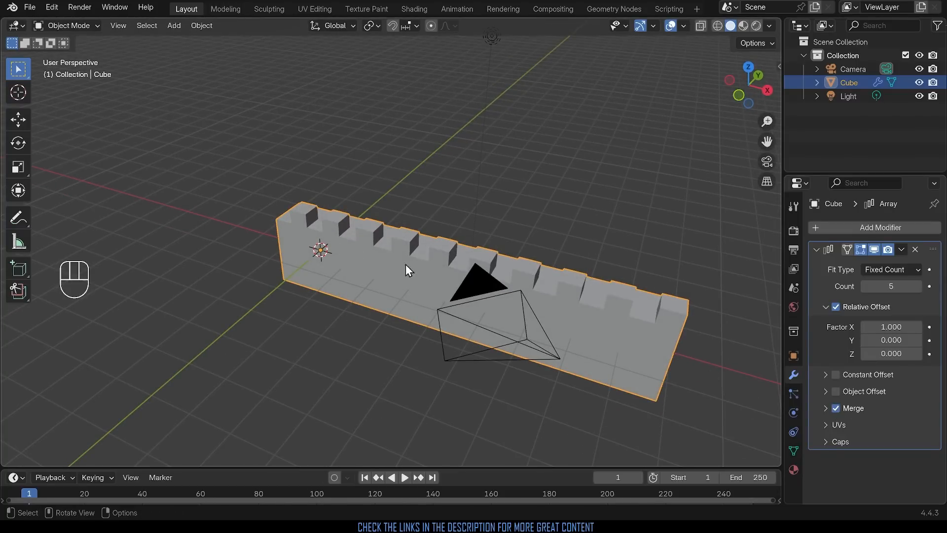
{"action": "mouse_move", "coordinate": [661, 320]}
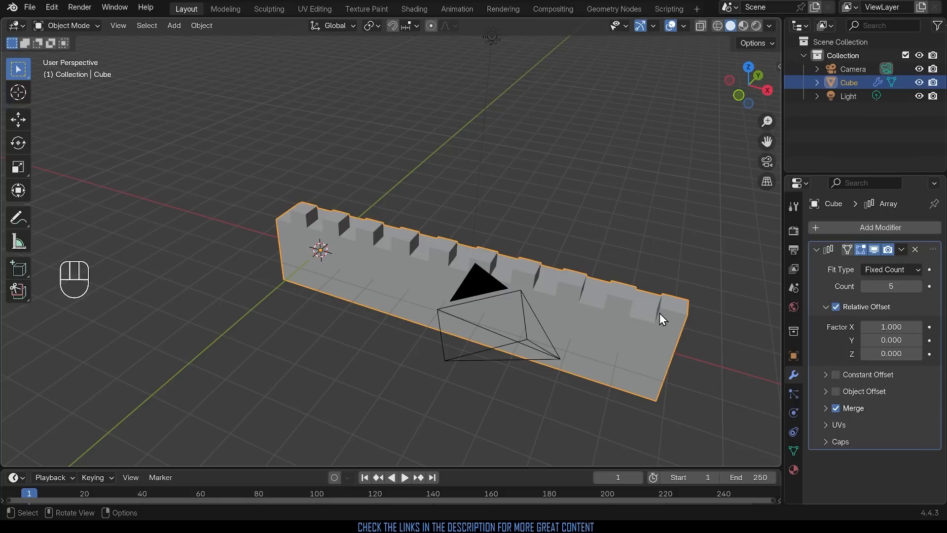
Add a Bézier curve at the world origin and toggle X-ray to see it beside the wall.
{"action": "key", "text": "shift+a"}
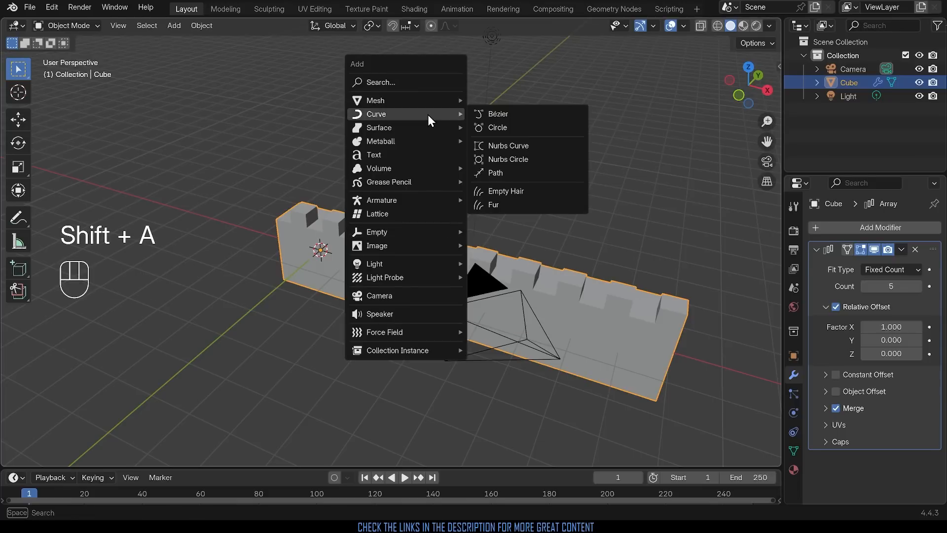
{"action": "mouse_move", "coordinate": [497, 113]}
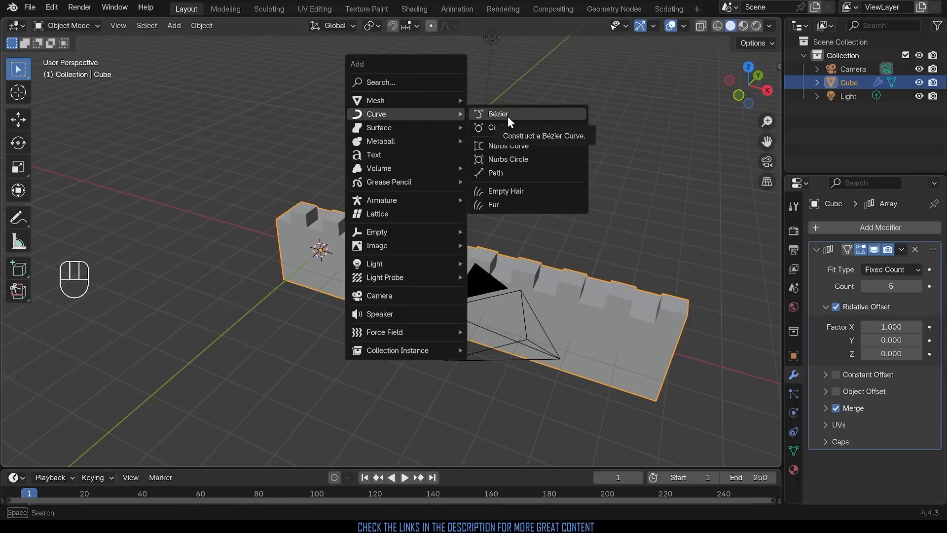
{"action": "left_click", "coordinate": [497, 113]}
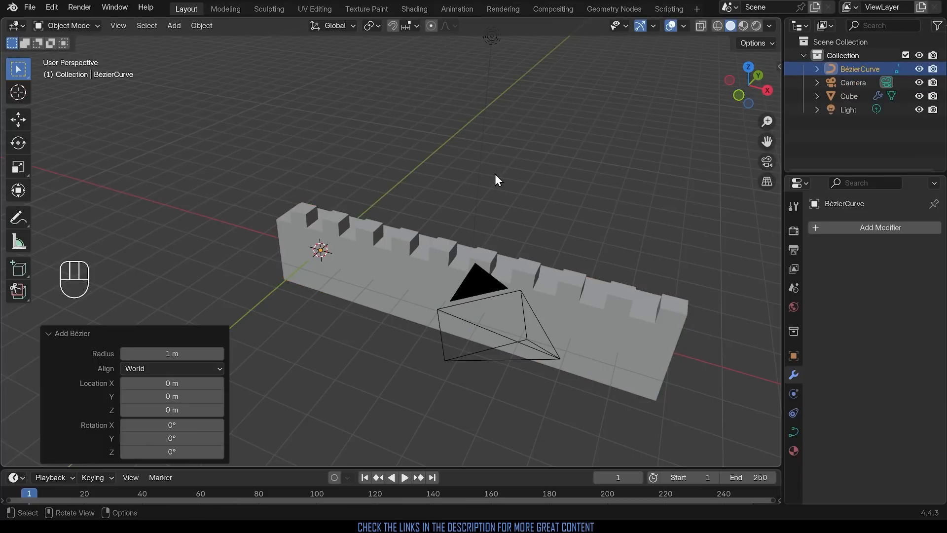
{"action": "key", "text": "Tab"}
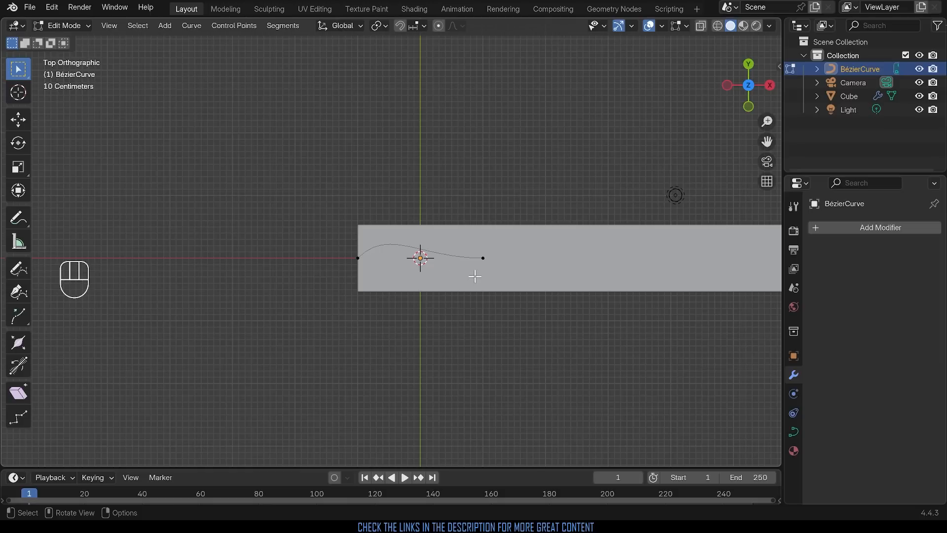
{"action": "mouse_move", "coordinate": [498, 271]}
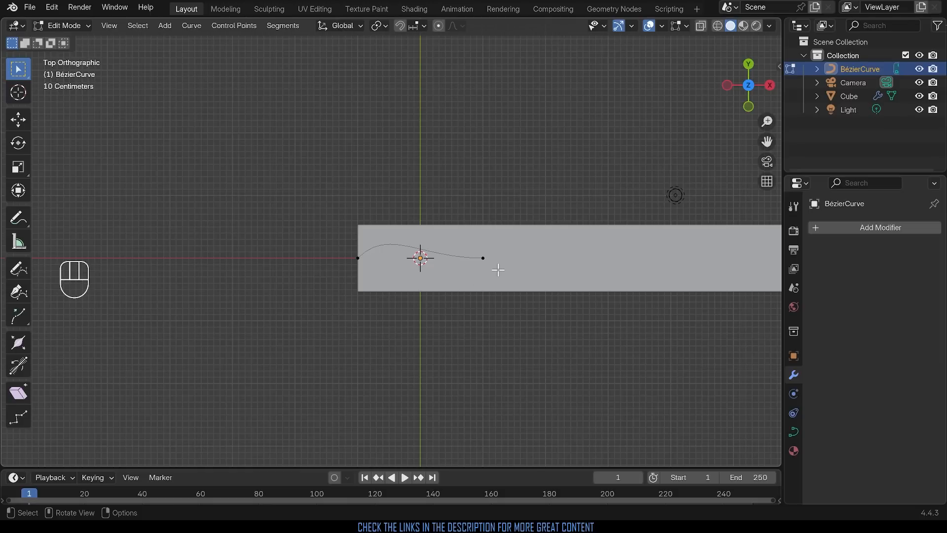
{"action": "key", "text": "Tab"}
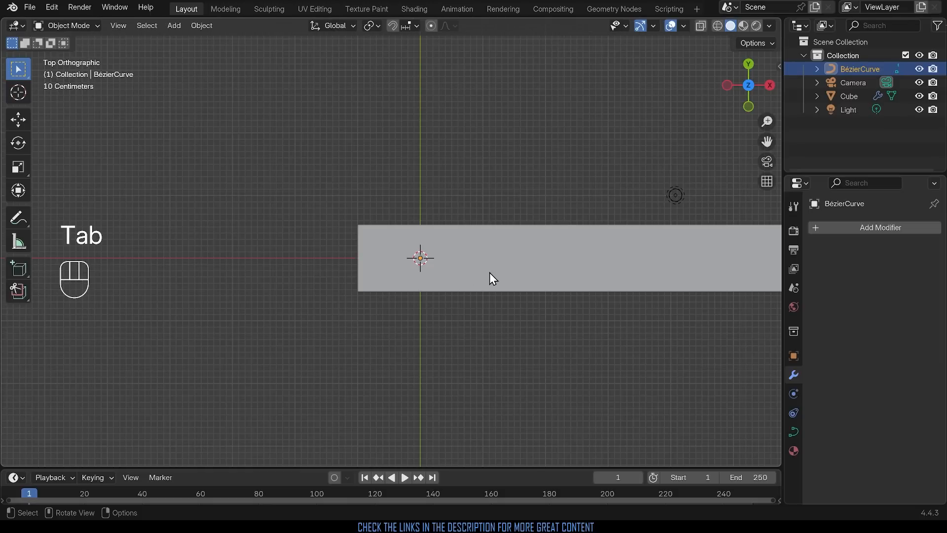
{"action": "key", "text": "alt+z"}
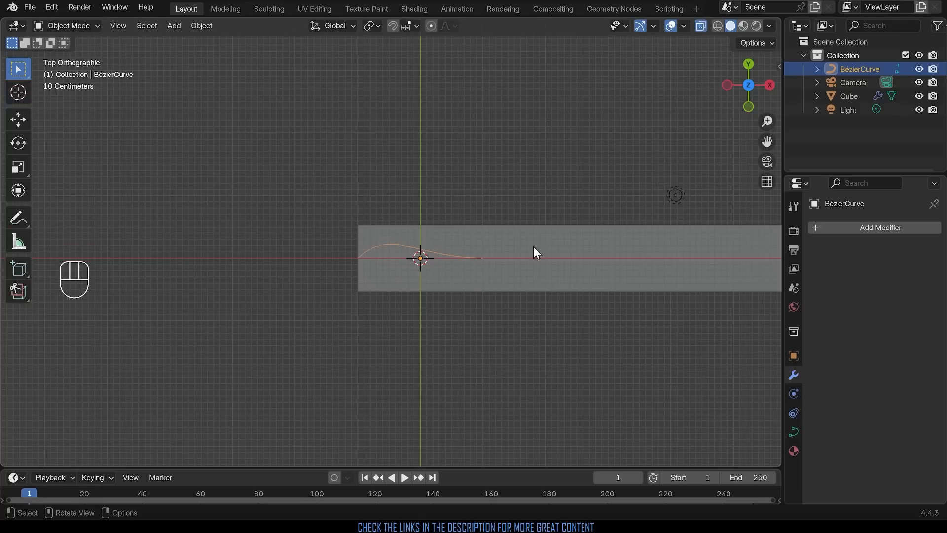
Enlarge the curve, undo the scaling to keep its original size, and re-enter Edit Mode.
{"action": "key", "text": "s"}
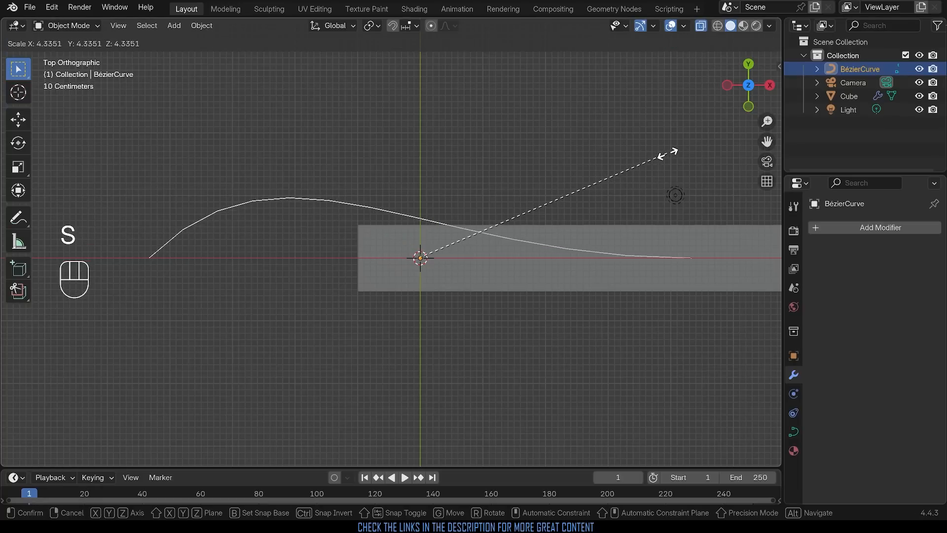
{"action": "left_click", "coordinate": [421, 258]}
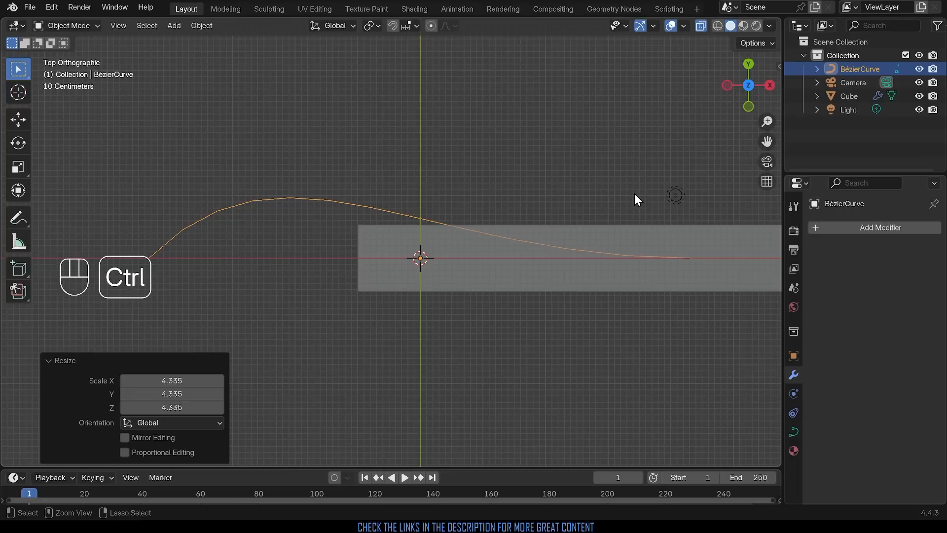
{"action": "key", "text": "ctrl+z"}
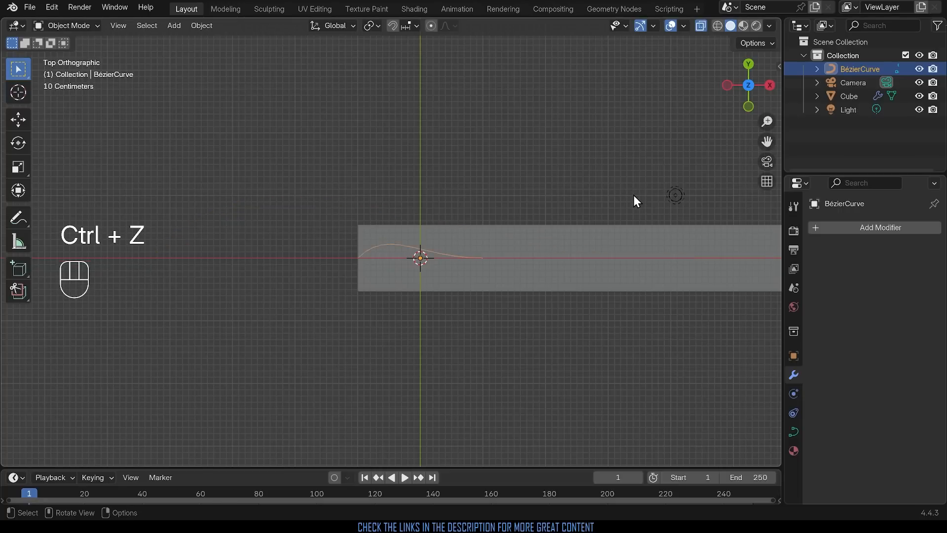
{"action": "key", "text": "Tab"}
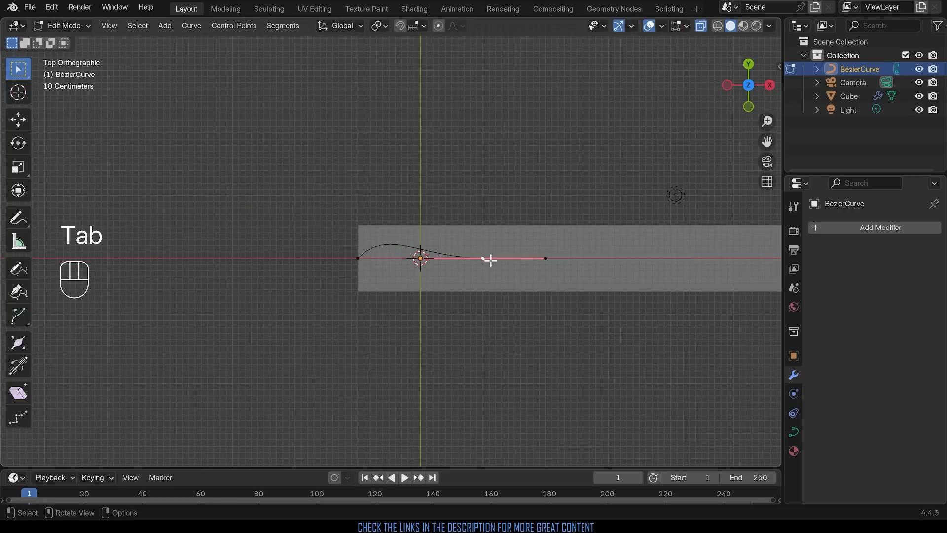
Drag the curve's end point right and tilt and shorten its handles into an S-shaped wave.
{"action": "left_click_drag", "start_coordinate": [489, 259], "coordinate": [600, 293]}
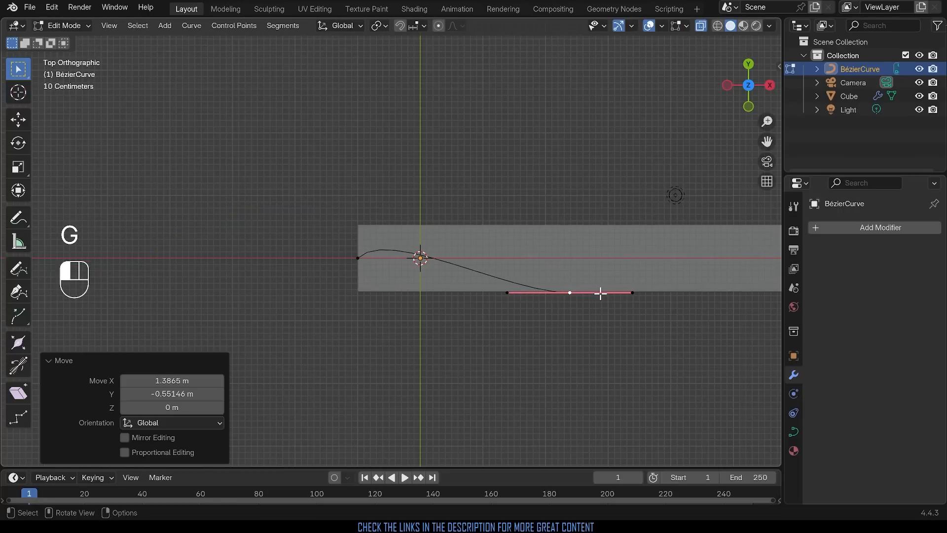
{"action": "key", "text": "r"}
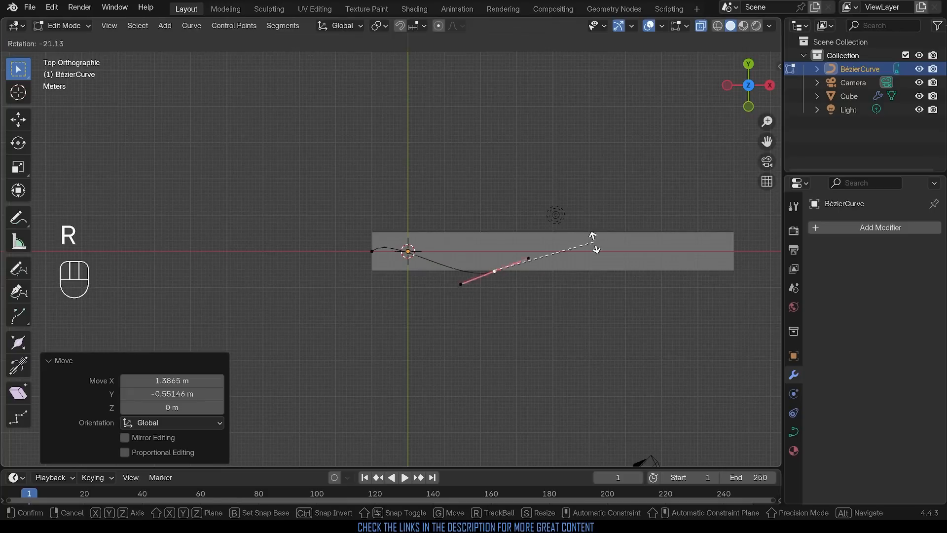
{"action": "key", "text": "r"}
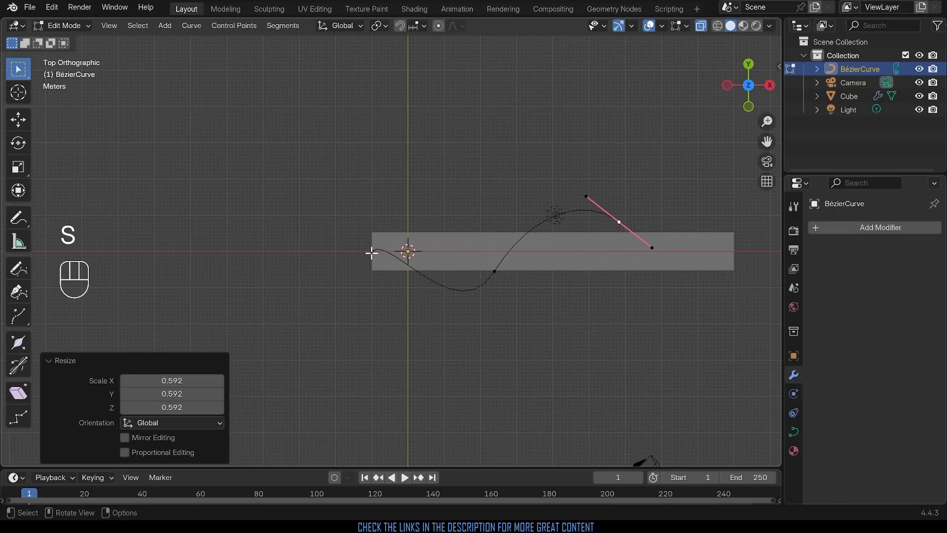
{"action": "mouse_move", "coordinate": [635, 248]}
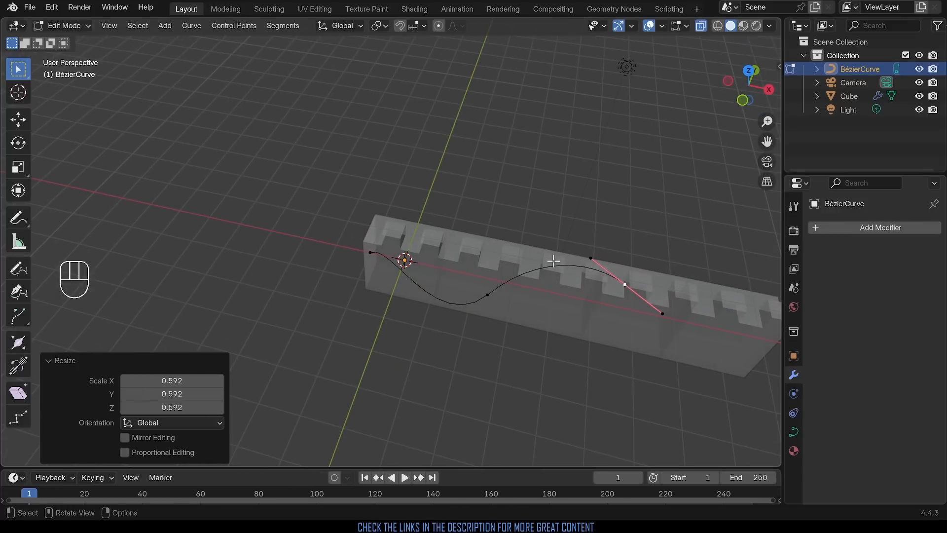
{"action": "key", "text": "Tab"}
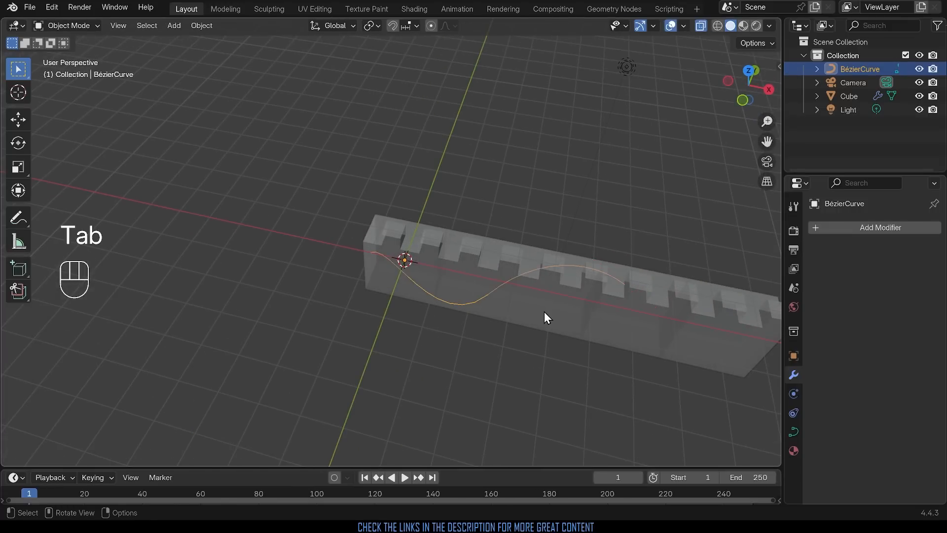
Set the wall's Array Fit Type to Fit Curve and pick BézierCurve as its target.
{"action": "left_click", "coordinate": [849, 95]}
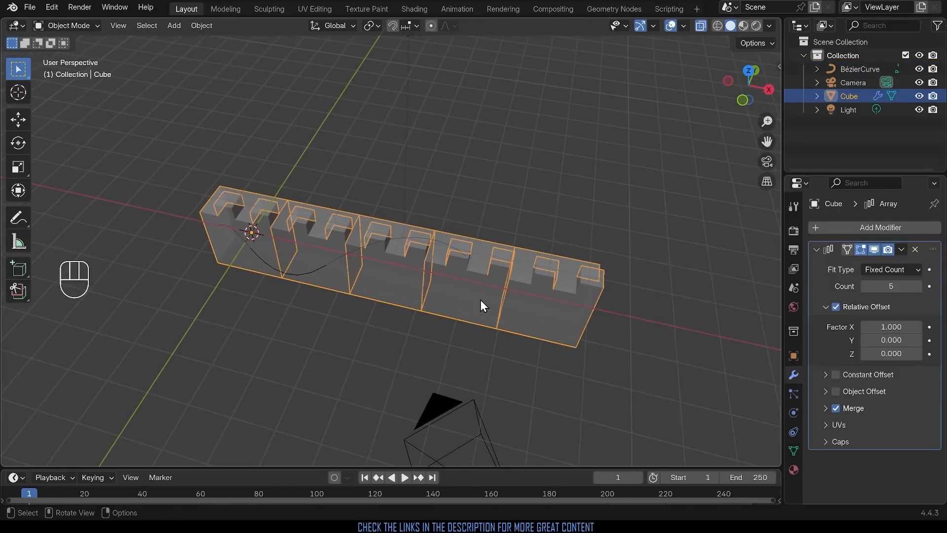
{"action": "key", "text": "alt+z"}
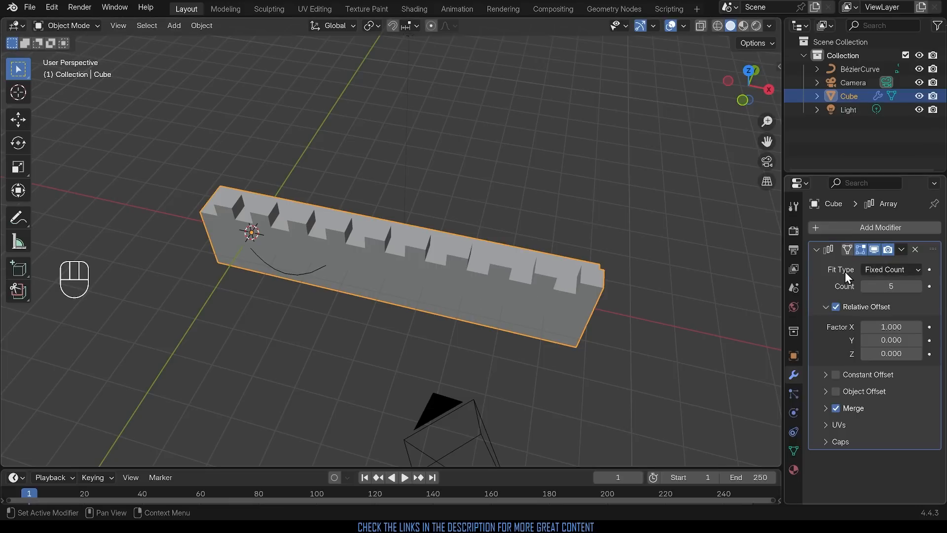
{"action": "left_click", "coordinate": [890, 270]}
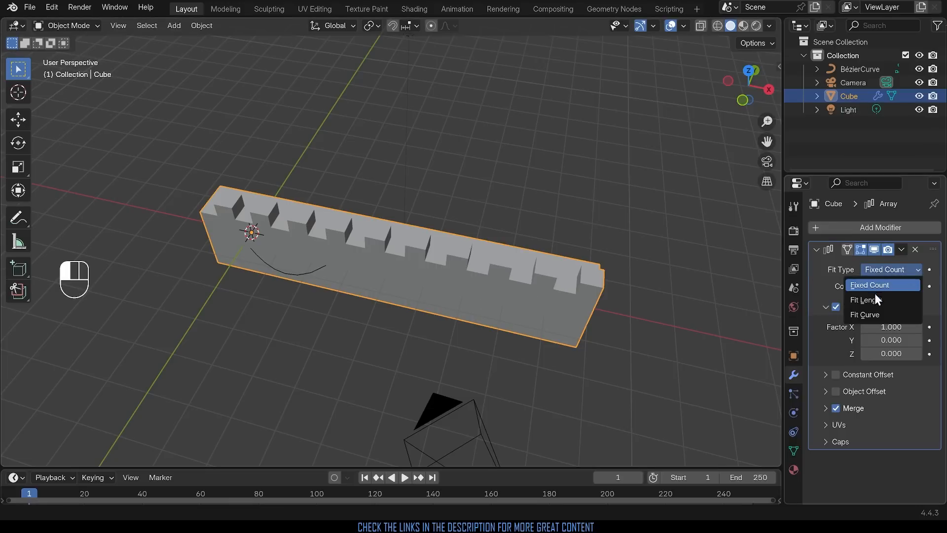
{"action": "left_click", "coordinate": [865, 314]}
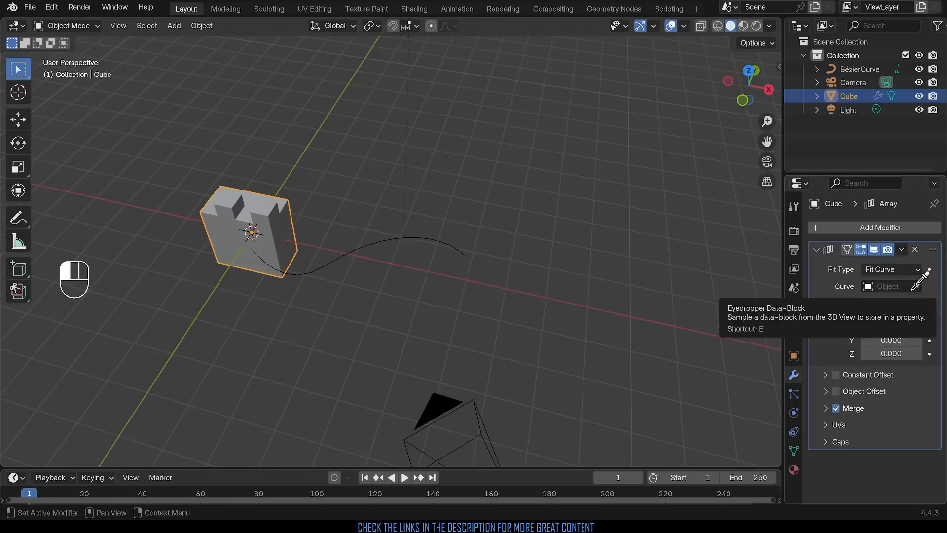
{"action": "left_click", "coordinate": [923, 286]}
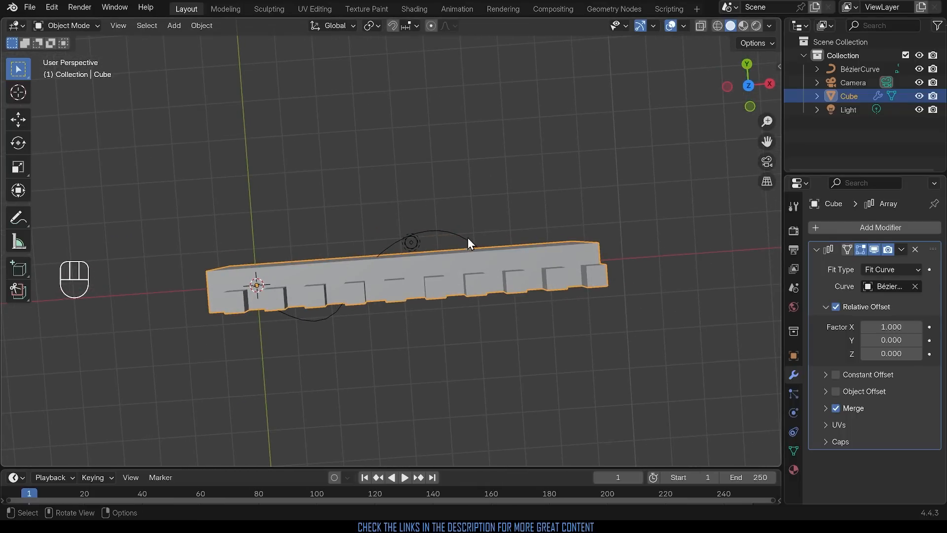
{"action": "mouse_move", "coordinate": [338, 280]}
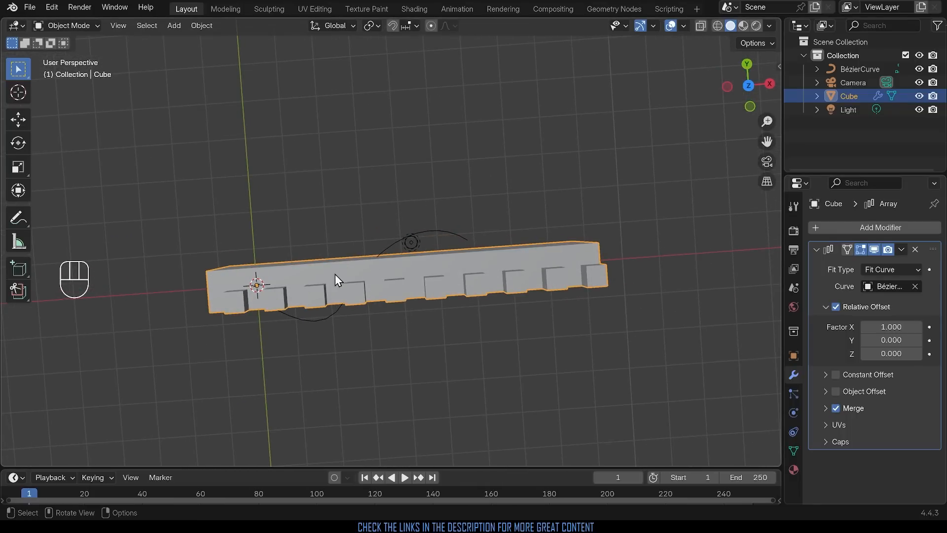
{"action": "mouse_move", "coordinate": [453, 247]}
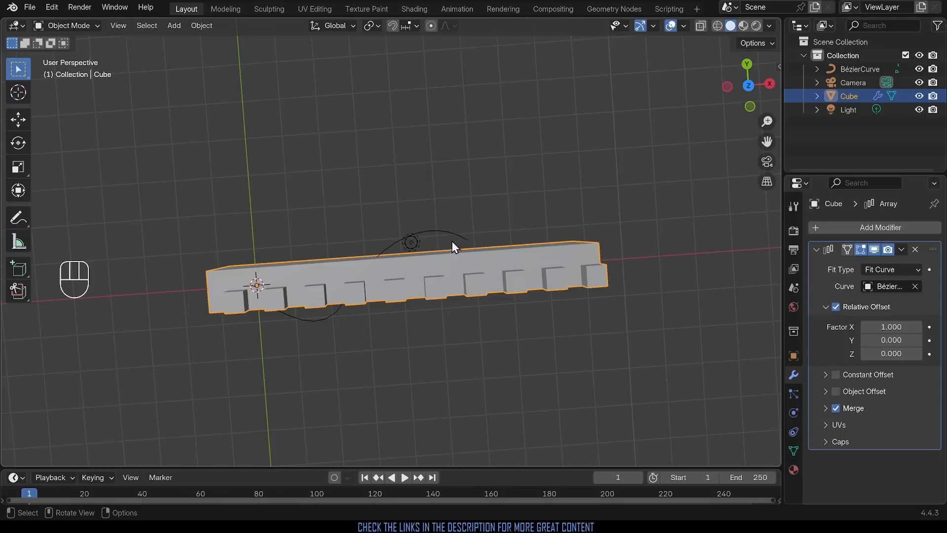
{"action": "mouse_move", "coordinate": [430, 258]}
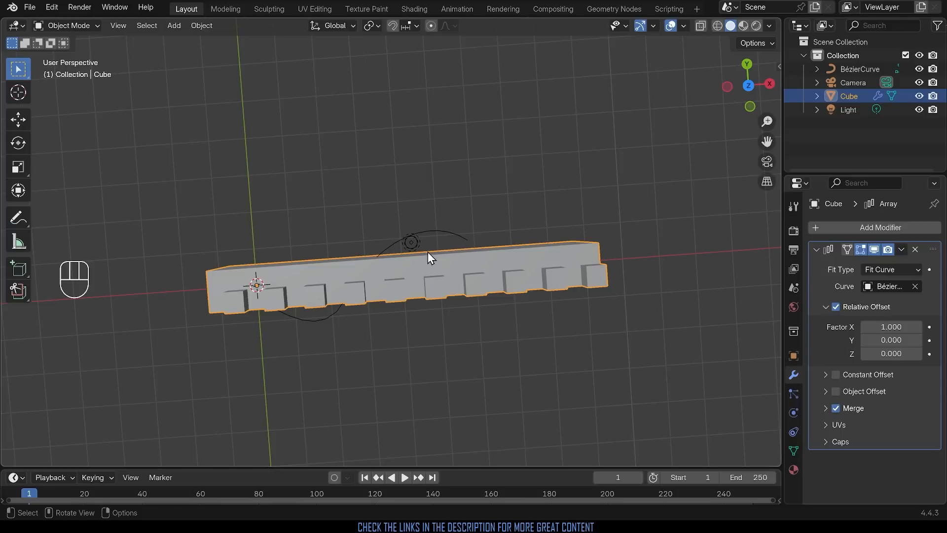
{"action": "mouse_move", "coordinate": [474, 289]}
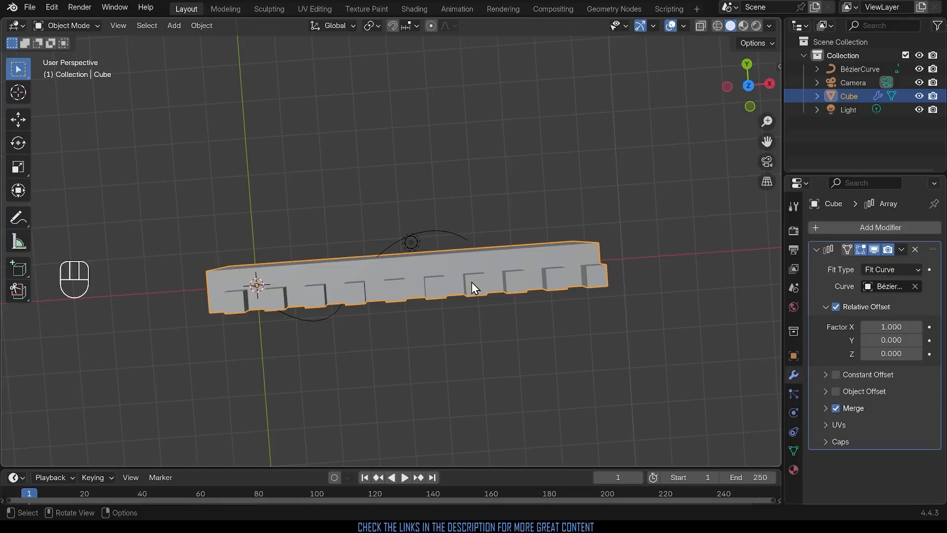
{"action": "mouse_move", "coordinate": [575, 276]}
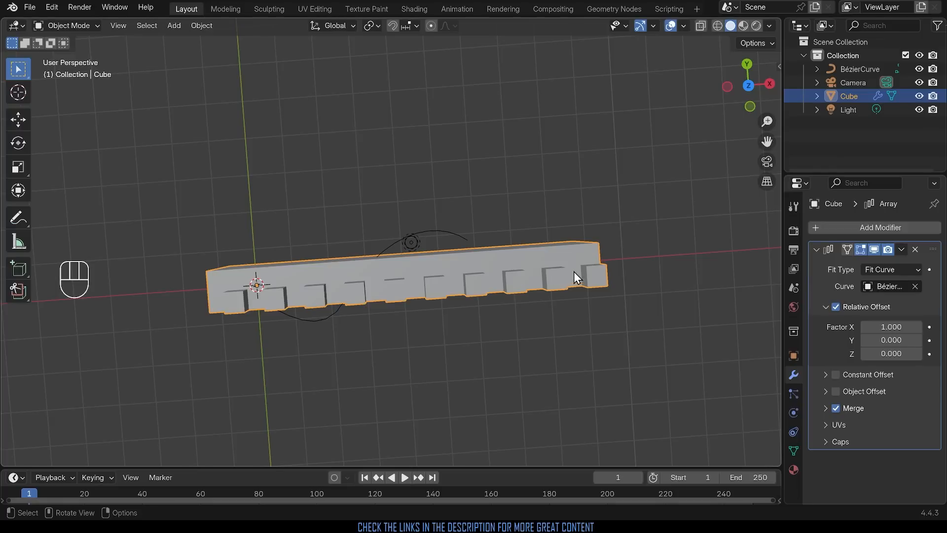
{"action": "mouse_move", "coordinate": [498, 261]}
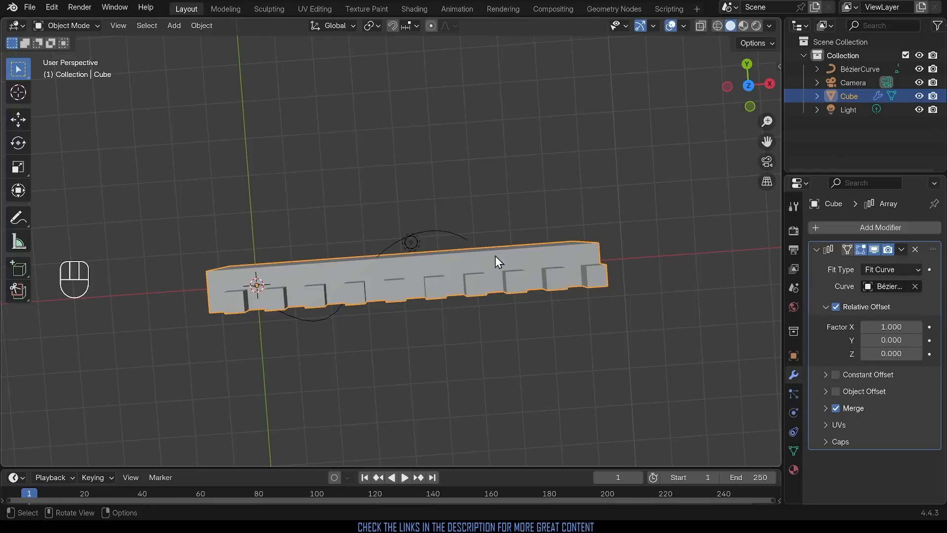
{"action": "mouse_move", "coordinate": [609, 254]}
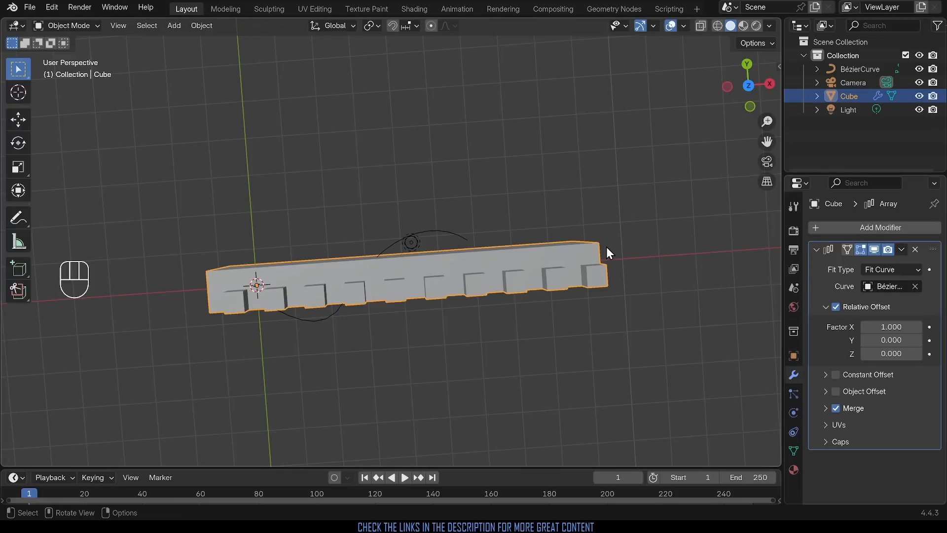
Add a Curve deform modifier to the wall below the Array, with no curve assigned yet.
{"action": "left_click", "coordinate": [873, 228]}
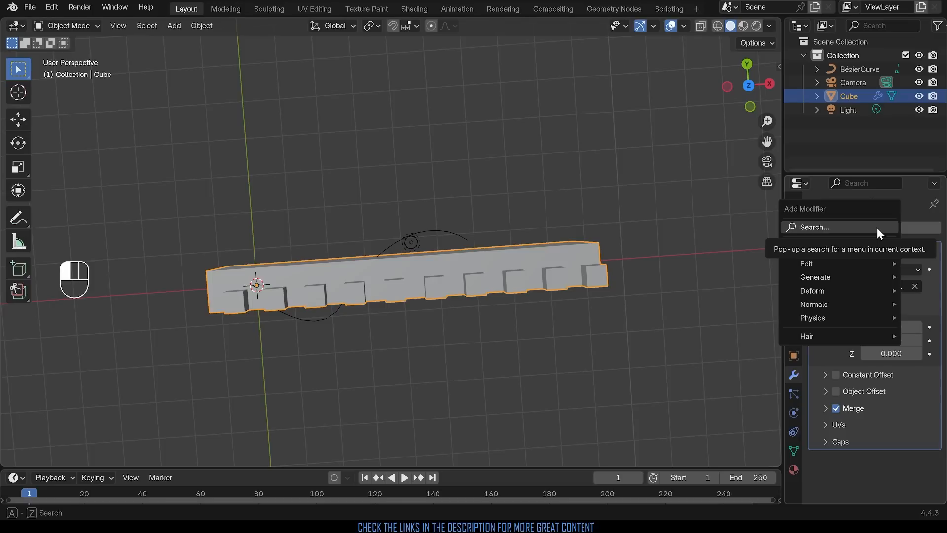
{"action": "type", "text": "cur"}
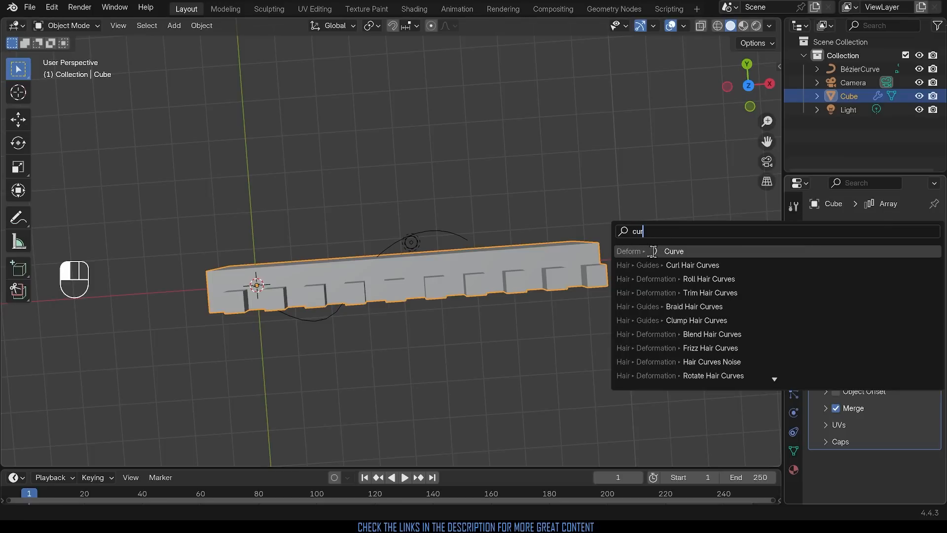
{"action": "mouse_move", "coordinate": [674, 250]}
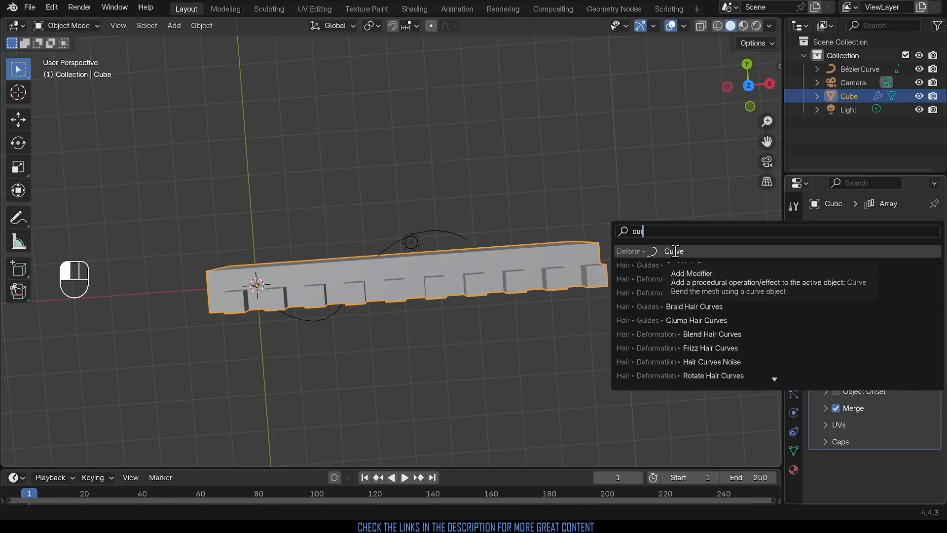
{"action": "left_click", "coordinate": [673, 250]}
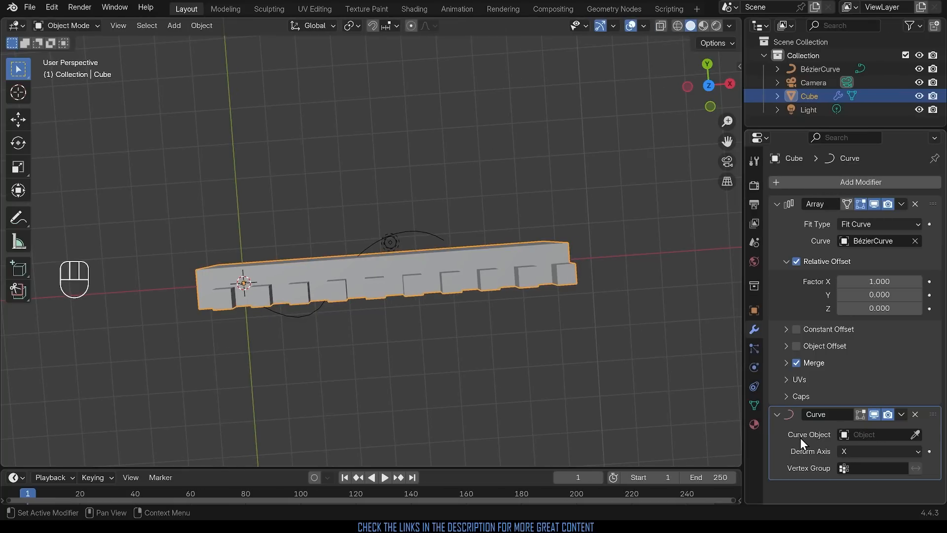
{"action": "mouse_move", "coordinate": [916, 434]}
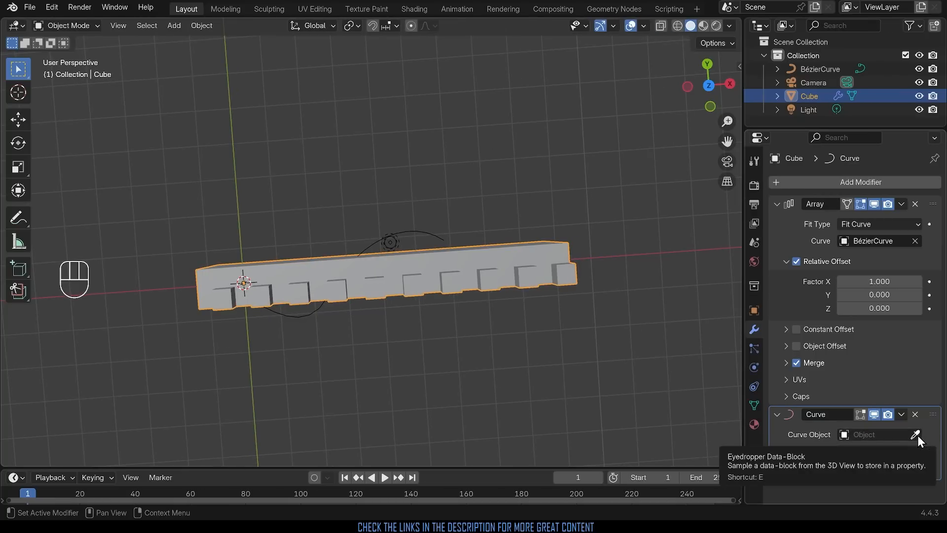
Target BézierCurve in the Curve modifier, try Y and Z deform axes, then settle on X.
{"action": "left_click", "coordinate": [915, 434]}
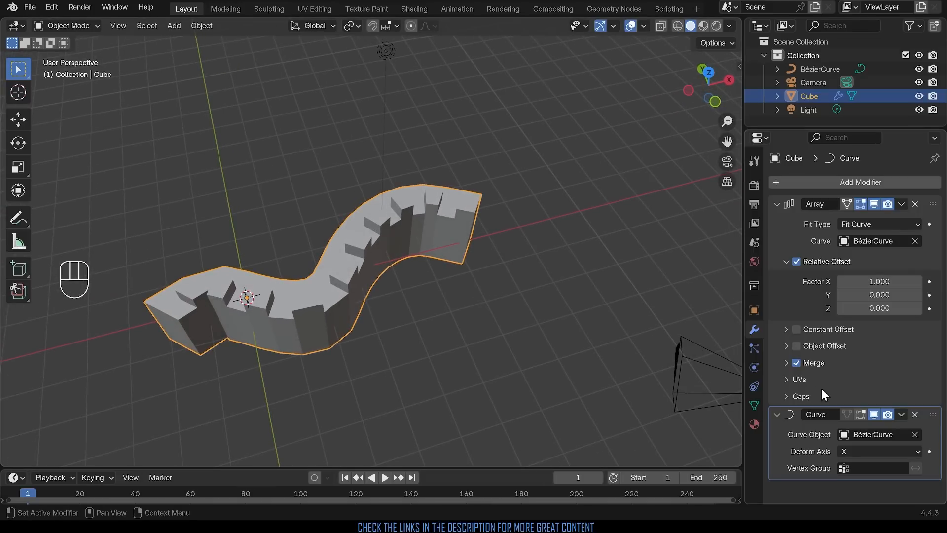
{"action": "mouse_move", "coordinate": [290, 323]}
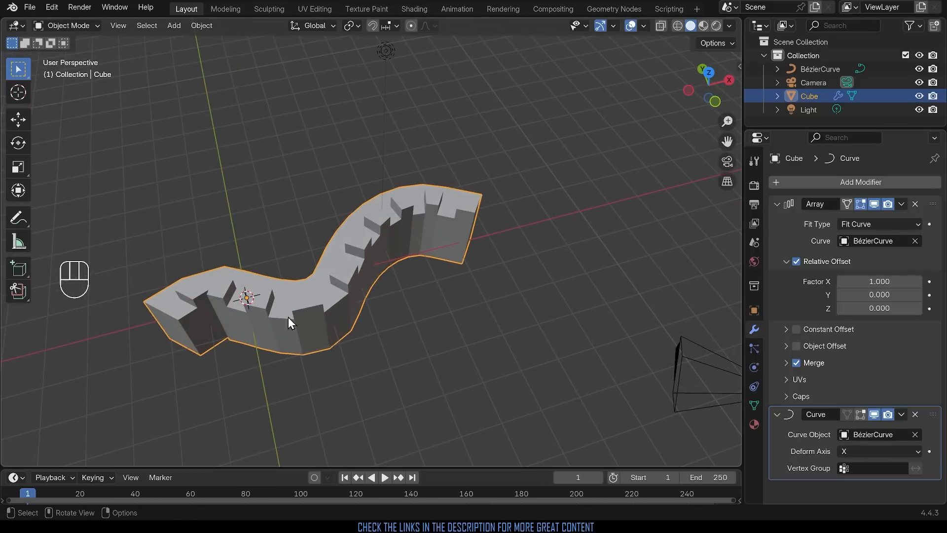
{"action": "left_click", "coordinate": [879, 451]}
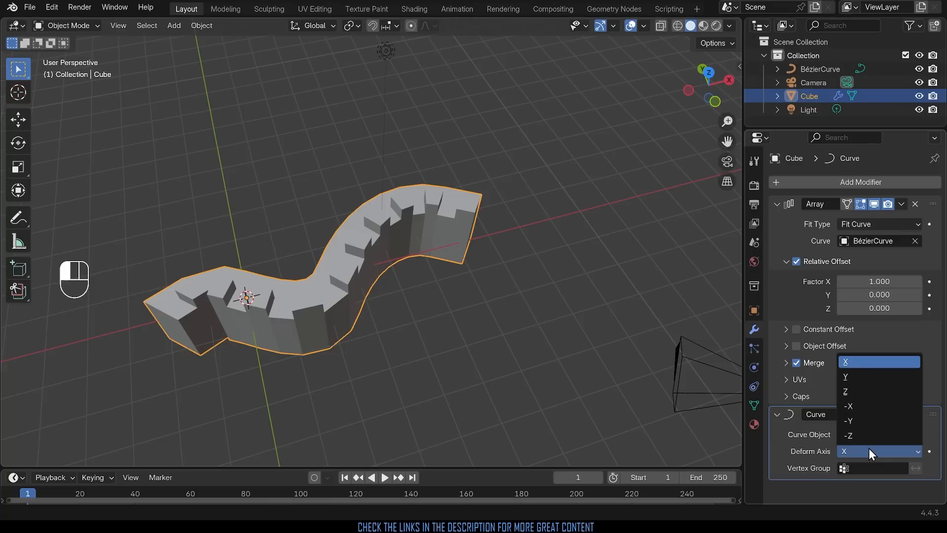
{"action": "left_click", "coordinate": [845, 376]}
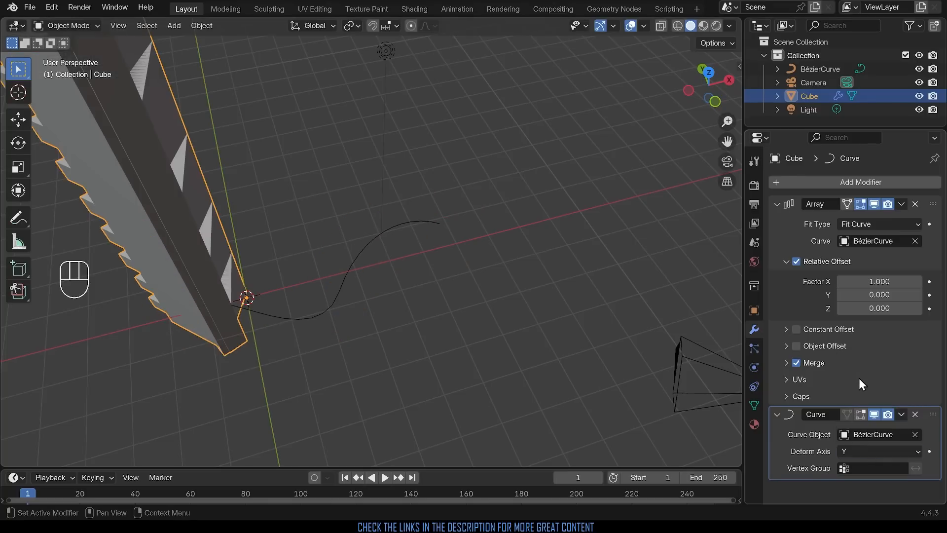
{"action": "left_click", "coordinate": [878, 451]}
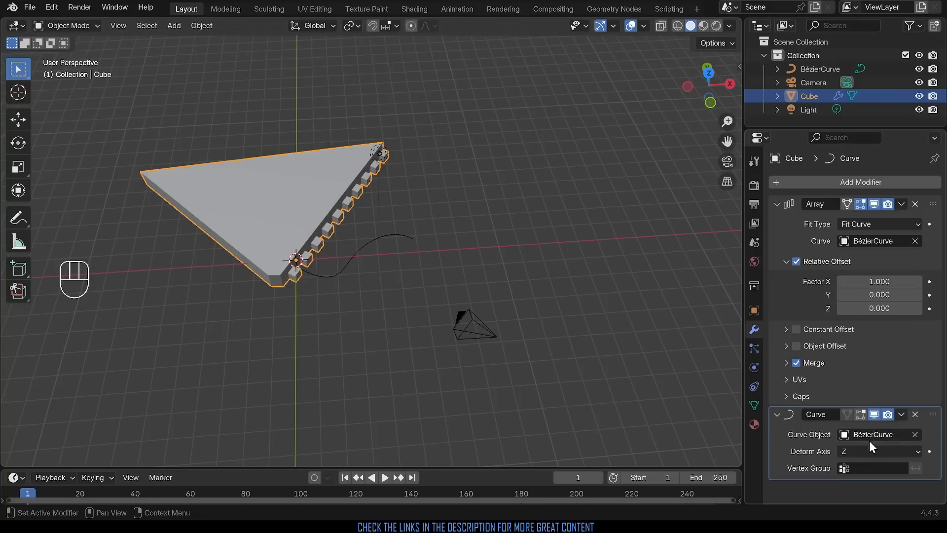
{"action": "left_click", "coordinate": [879, 451]}
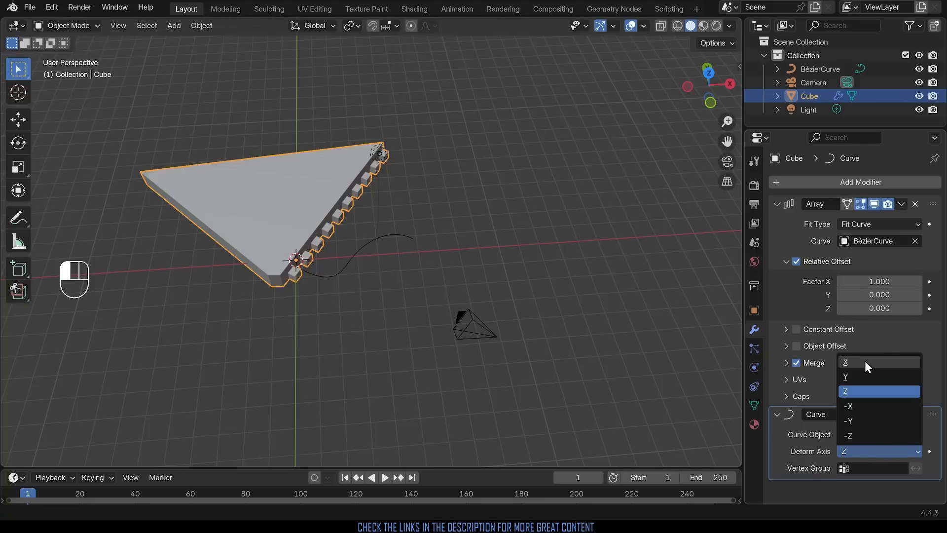
{"action": "left_click", "coordinate": [847, 362]}
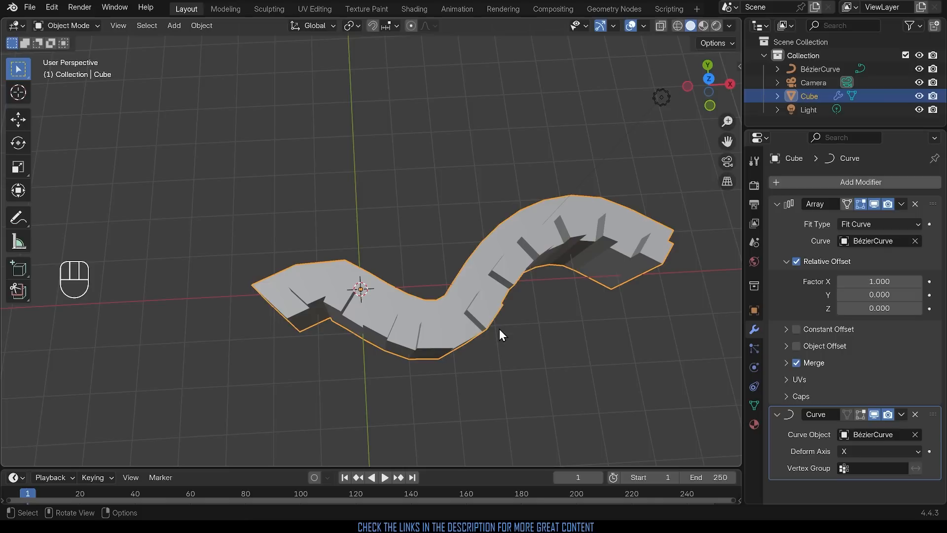
In X-ray, select BézierCurve and raise its Resolution Preview U to 54 for a smoother bend.
{"action": "key", "text": "alt+z"}
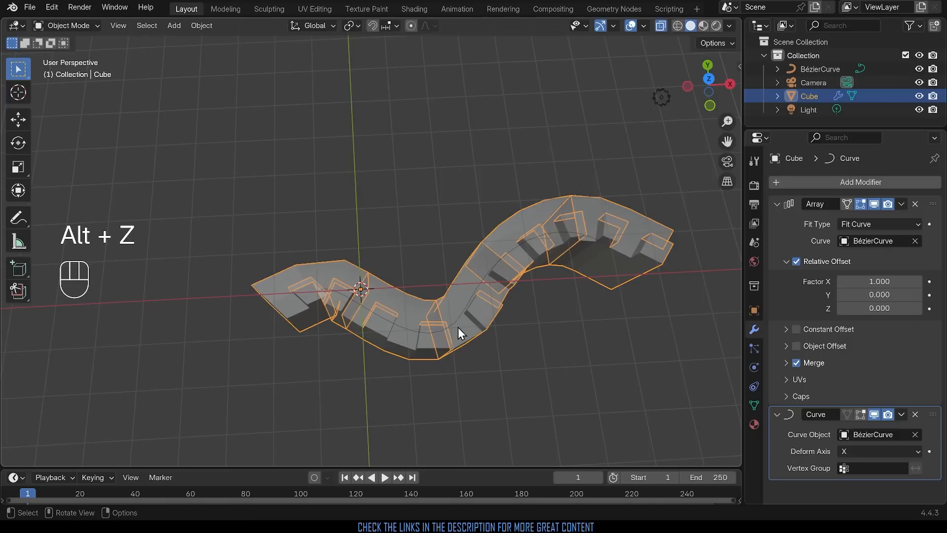
{"action": "left_click", "coordinate": [820, 69]}
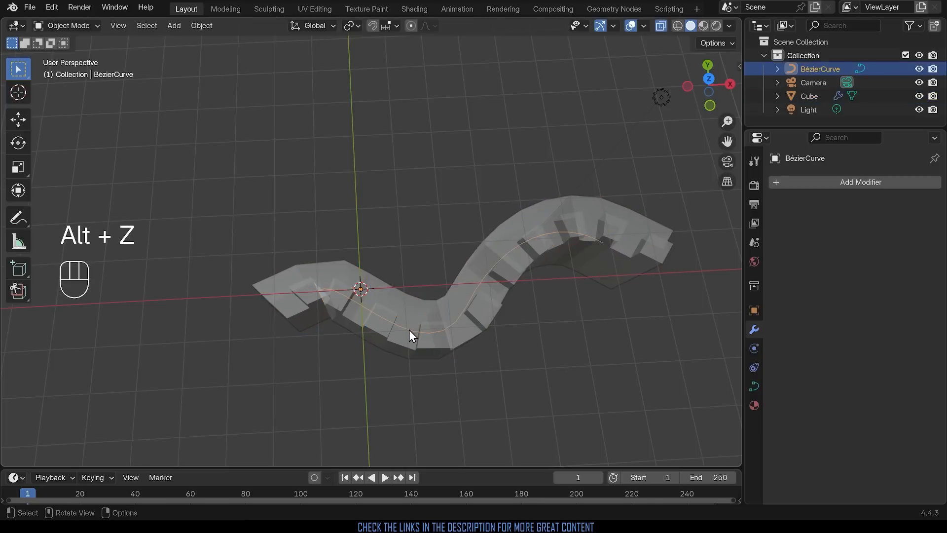
{"action": "left_click", "coordinate": [753, 386]}
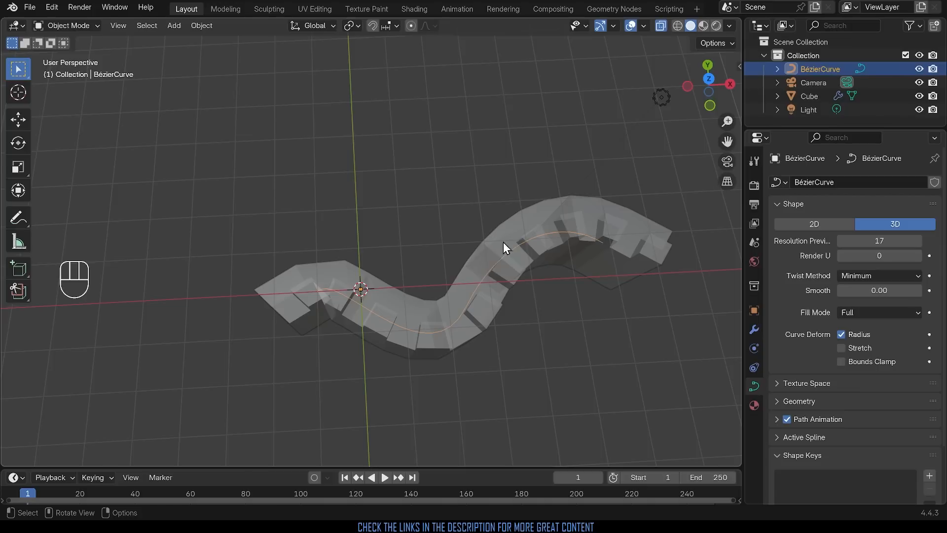
{"action": "left_click", "coordinate": [880, 240]}
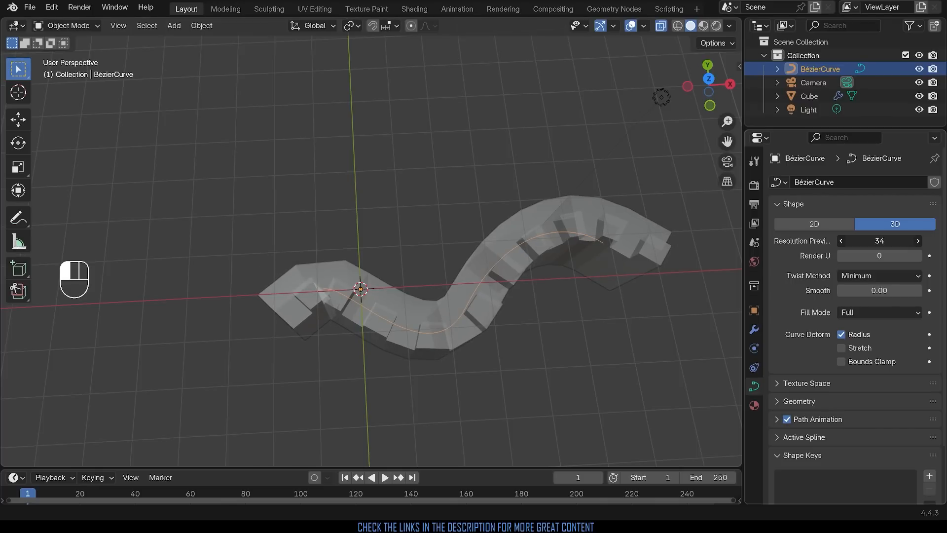
{"action": "left_click_drag", "start_coordinate": [858, 241], "coordinate": [900, 240]}
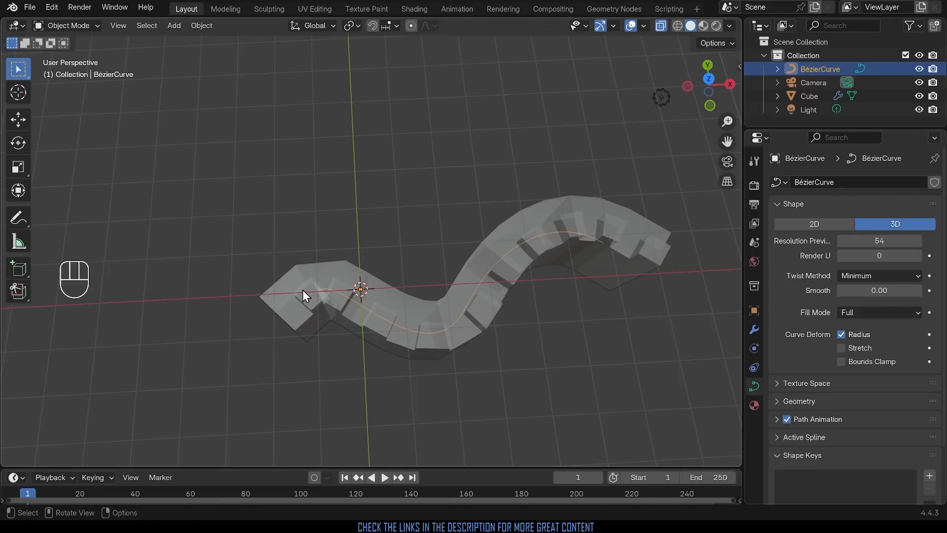
Rotate the view so the bent crenellated wall stands upright along the curve.
{"action": "left_click_drag", "start_coordinate": [305, 296], "coordinate": [481, 356]}
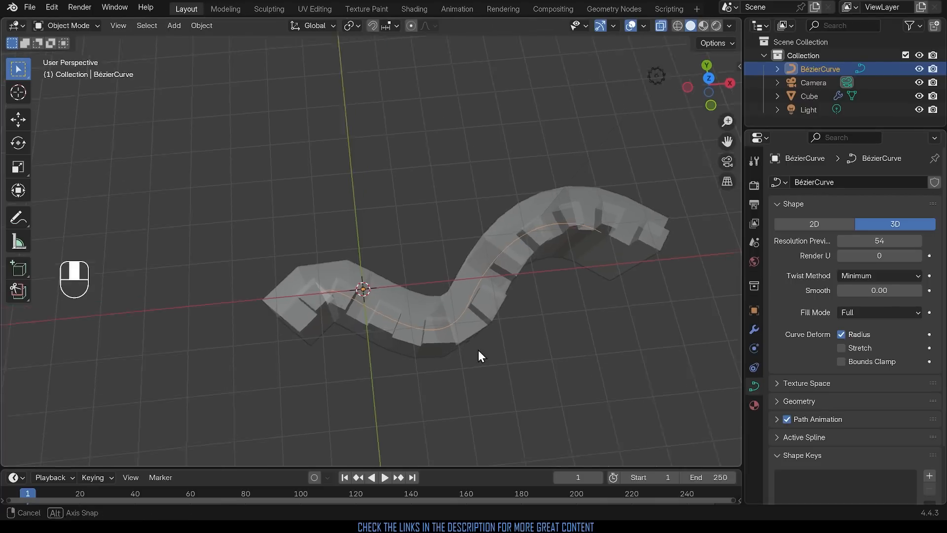
{"action": "left_click_drag", "start_coordinate": [480, 357], "coordinate": [353, 265]}
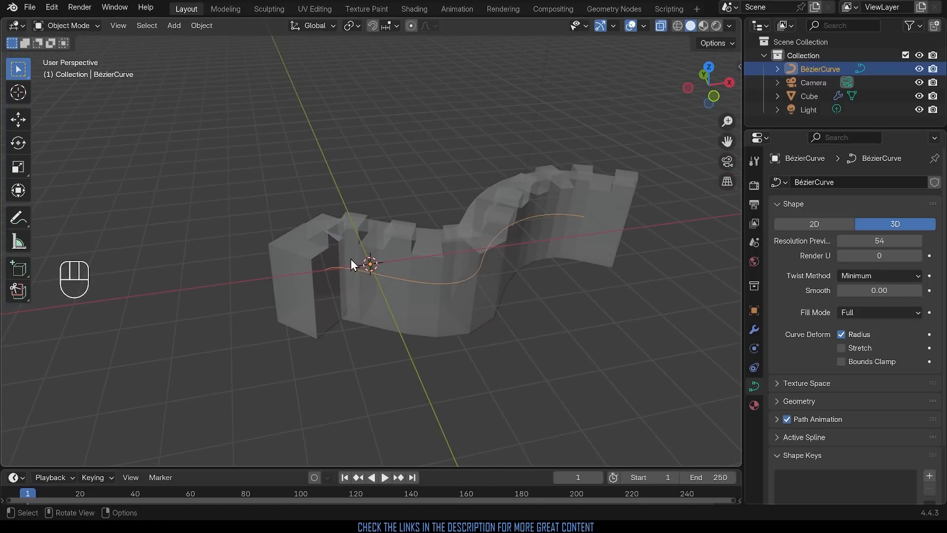
{"action": "mouse_move", "coordinate": [416, 259]}
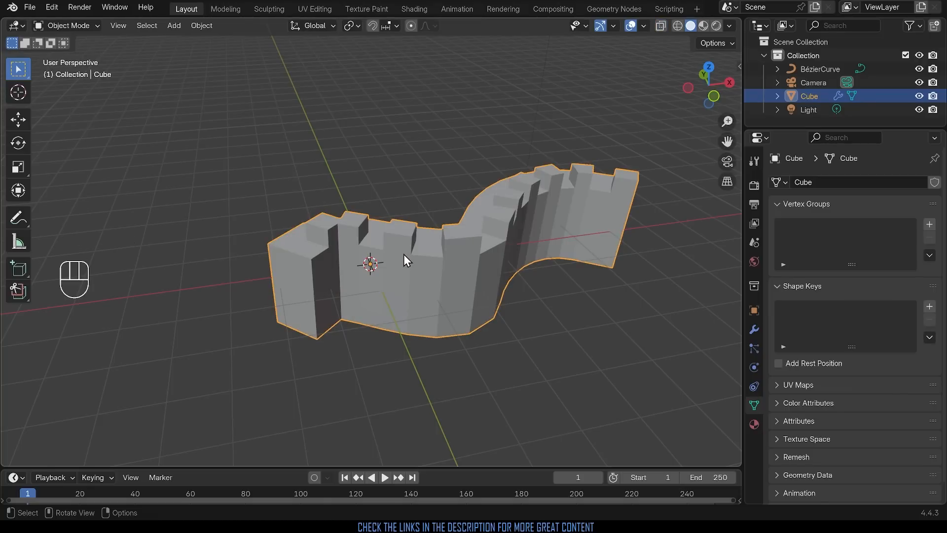
Add an edge loop through a merlon of the wall mesh so it bends more smoothly.
{"action": "key", "text": "Tab"}
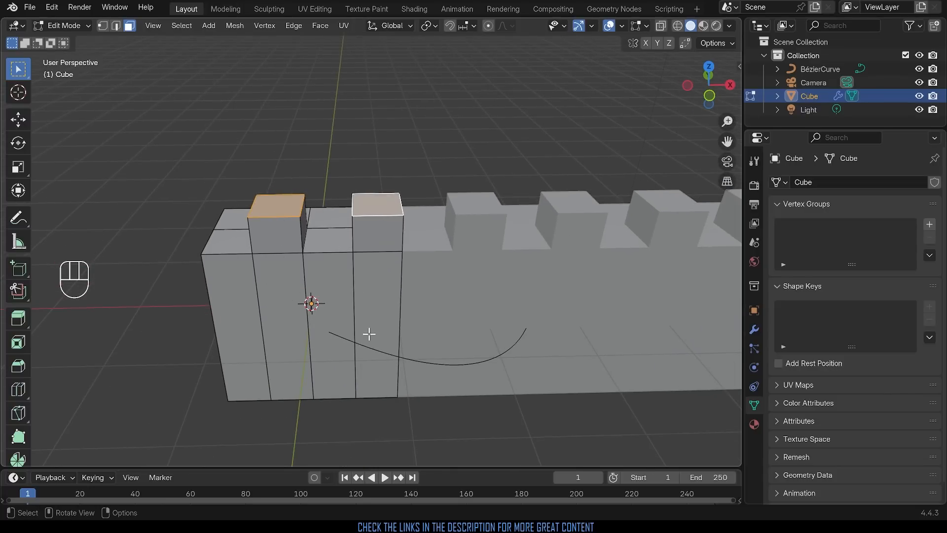
{"action": "key", "text": "ctrl+r"}
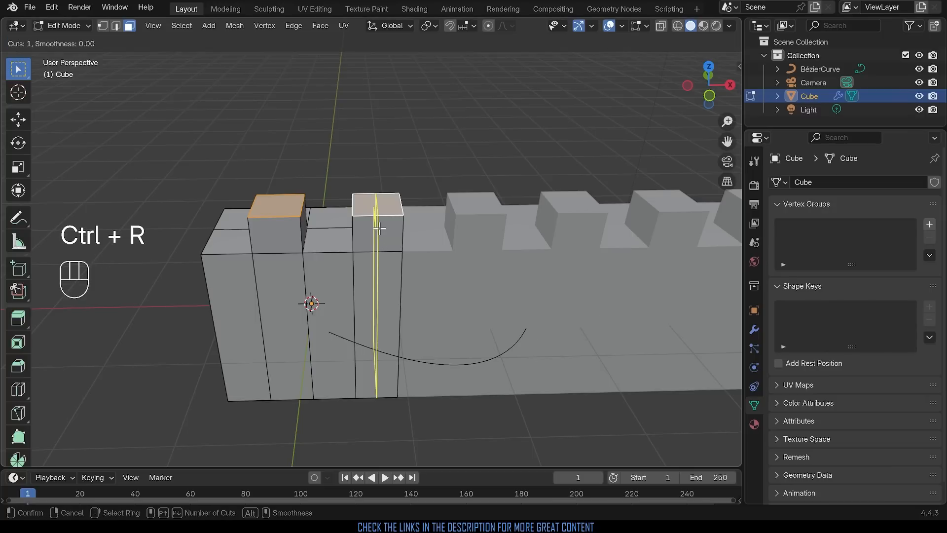
{"action": "left_click", "coordinate": [379, 228]}
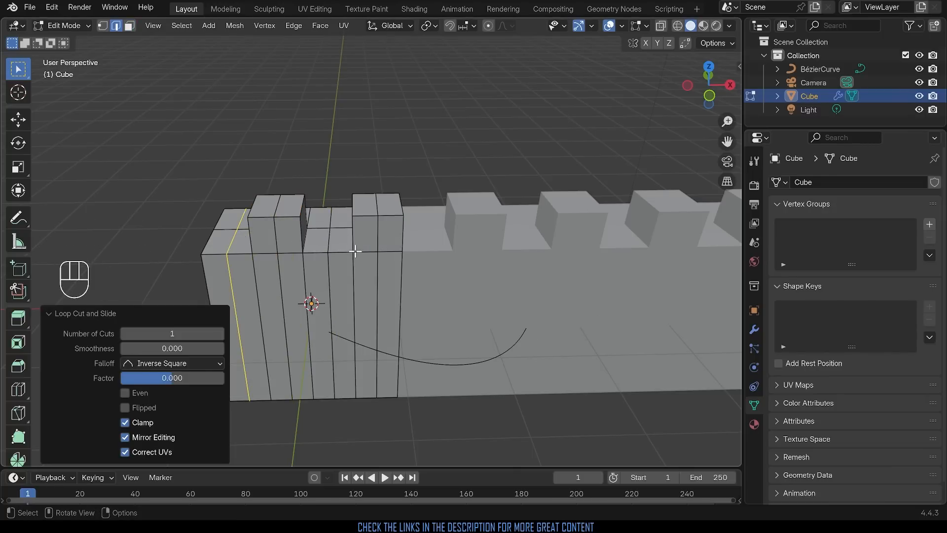
{"action": "key", "text": "Tab"}
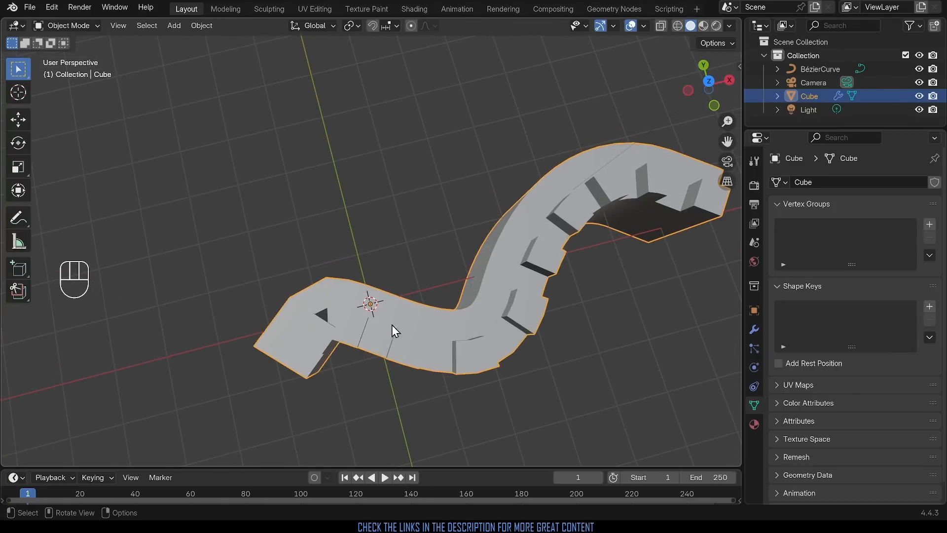
{"action": "mouse_move", "coordinate": [586, 382]}
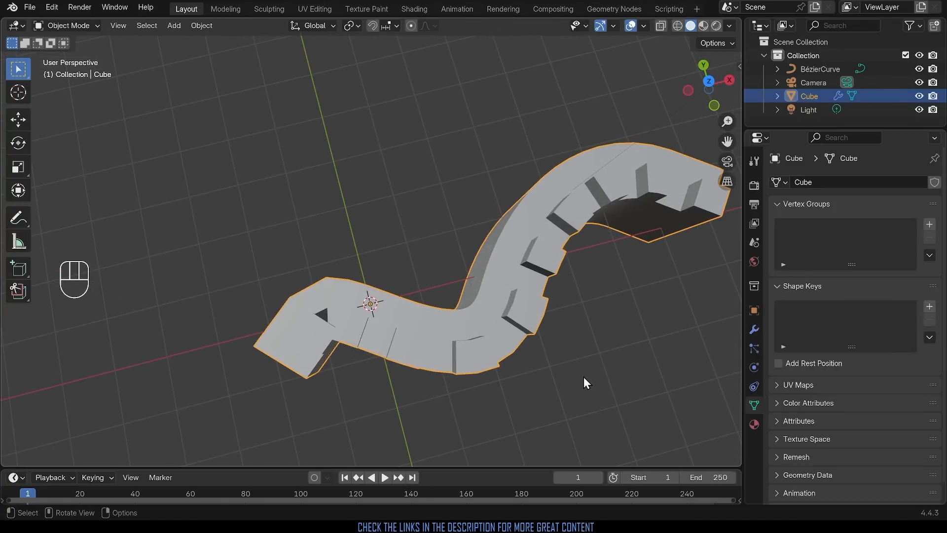
{"action": "left_click_drag", "start_coordinate": [586, 383], "coordinate": [513, 304]}
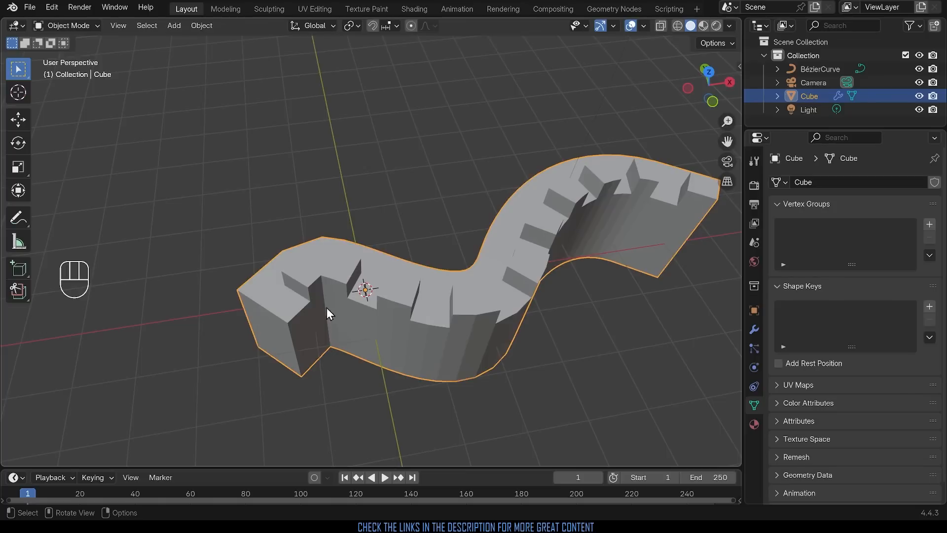
{"action": "mouse_move", "coordinate": [332, 274]}
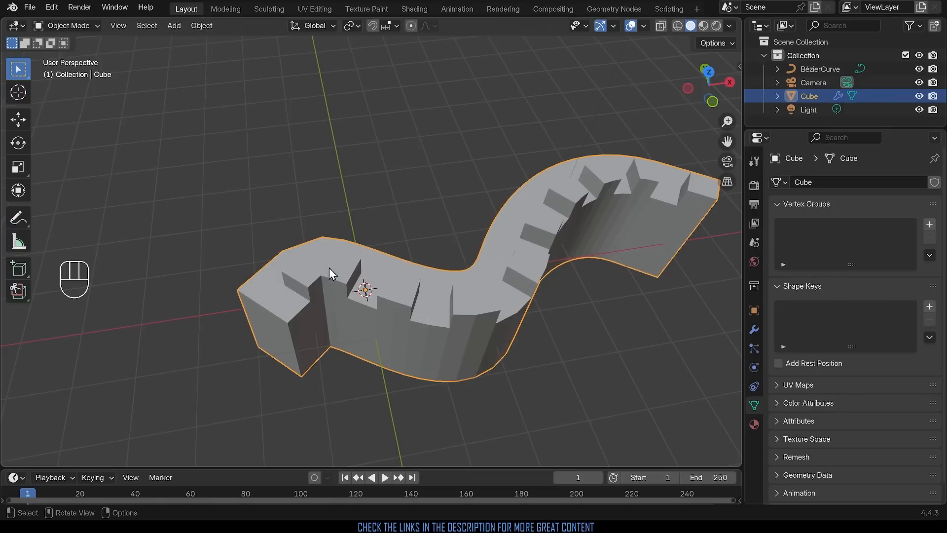
{"action": "mouse_move", "coordinate": [833, 80]}
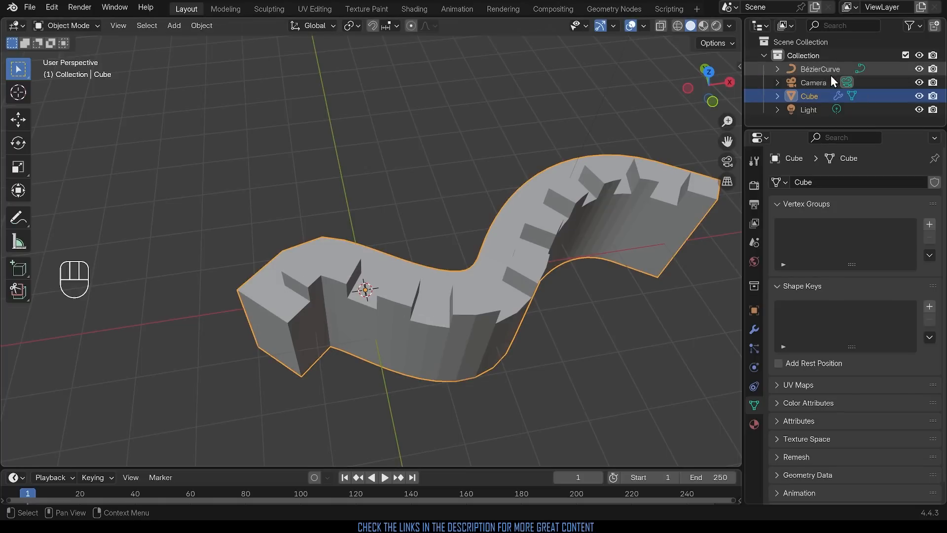
Rotate a middle control point's handles about 59° around Z to reshape the wall's bend.
{"action": "left_click", "coordinate": [820, 69]}
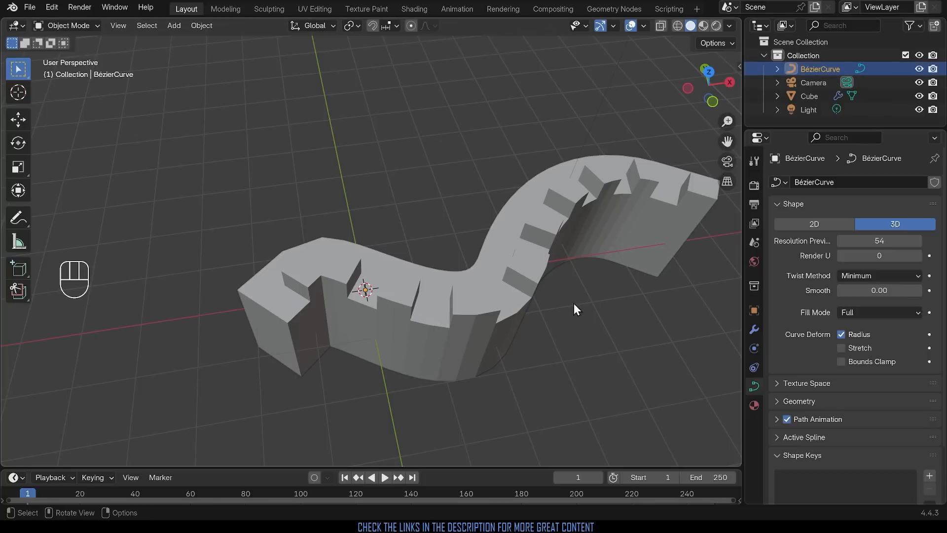
{"action": "key", "text": "Tab"}
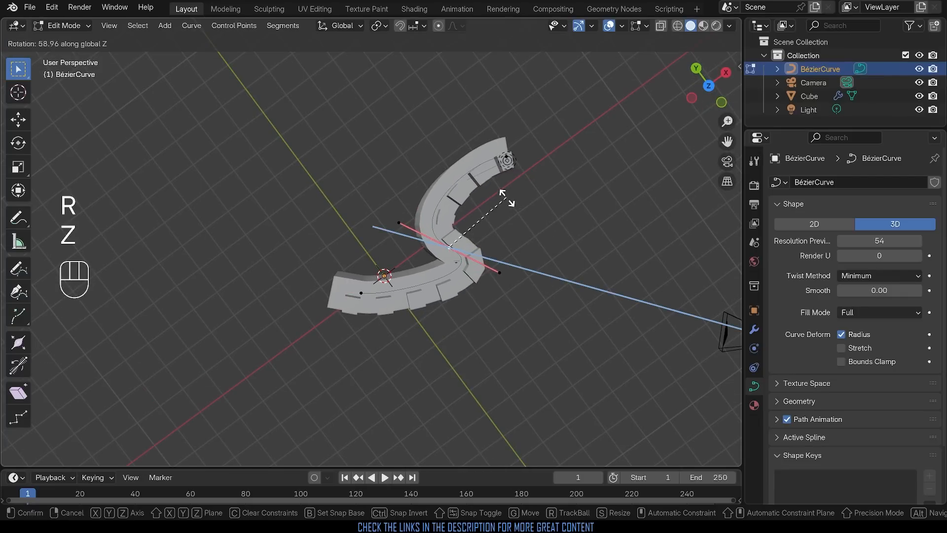
{"action": "left_click", "coordinate": [550, 365]}
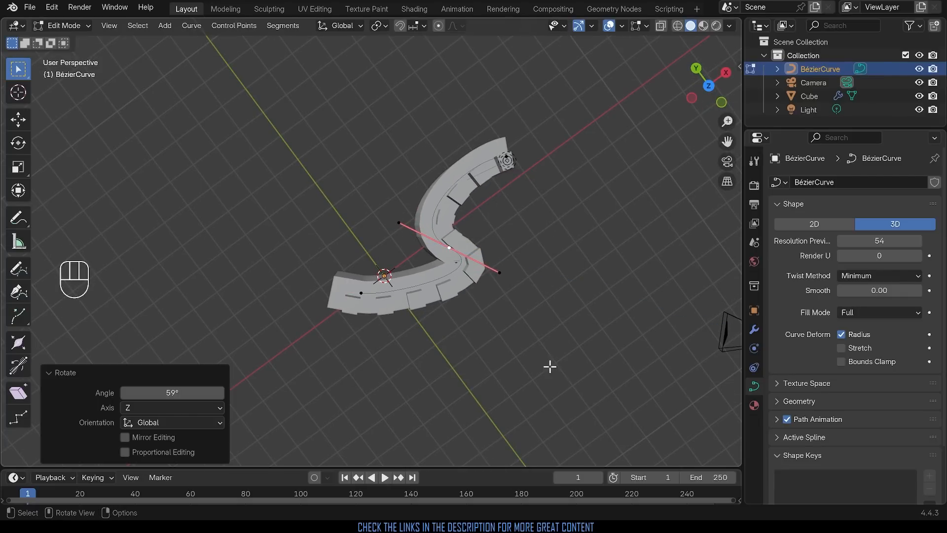
{"action": "key", "text": "r"}
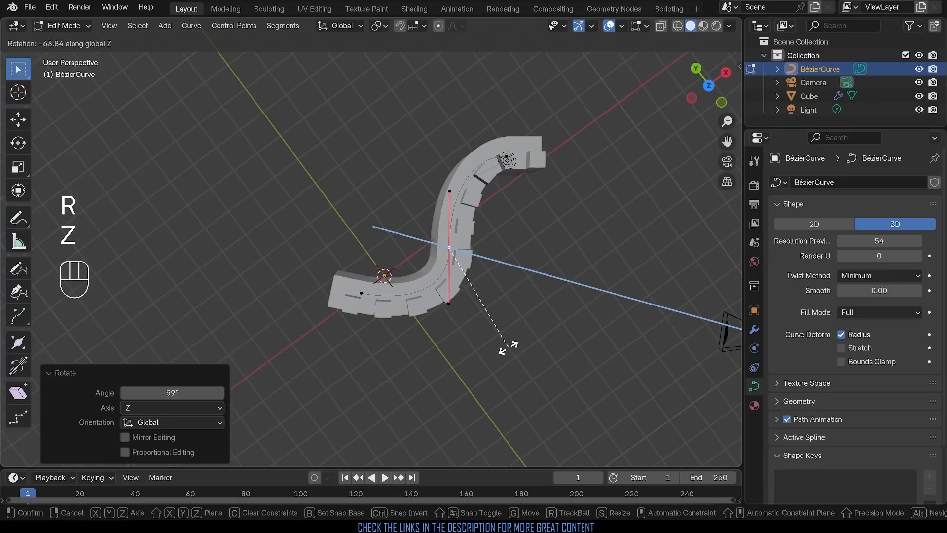
{"action": "mouse_move", "coordinate": [562, 274]}
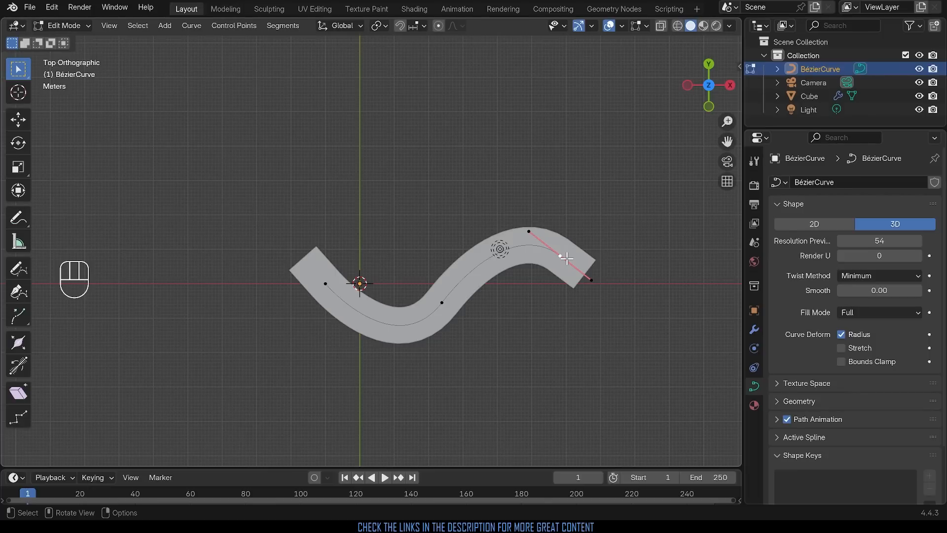
Extrude a new end control point, rotate and shrink its handle to curl the wall's far end.
{"action": "key", "text": "e"}
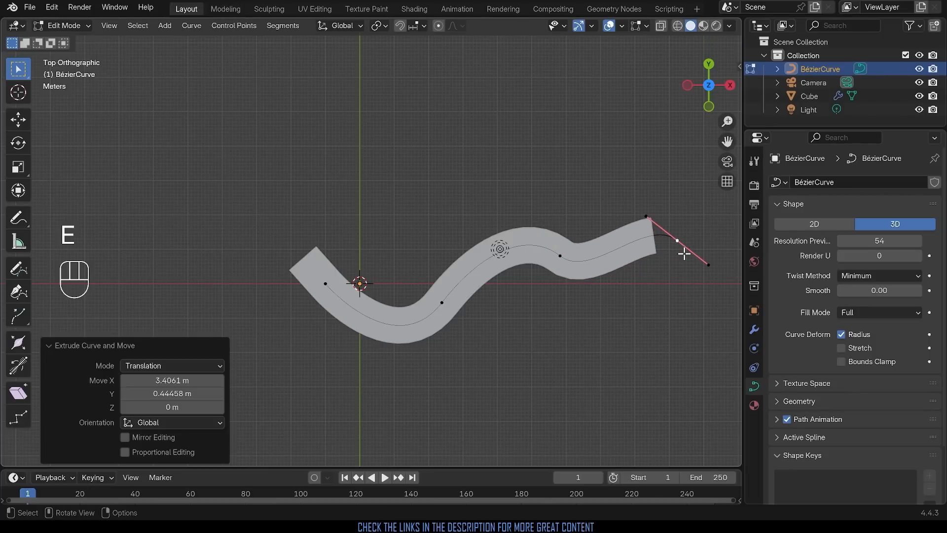
{"action": "key", "text": "r"}
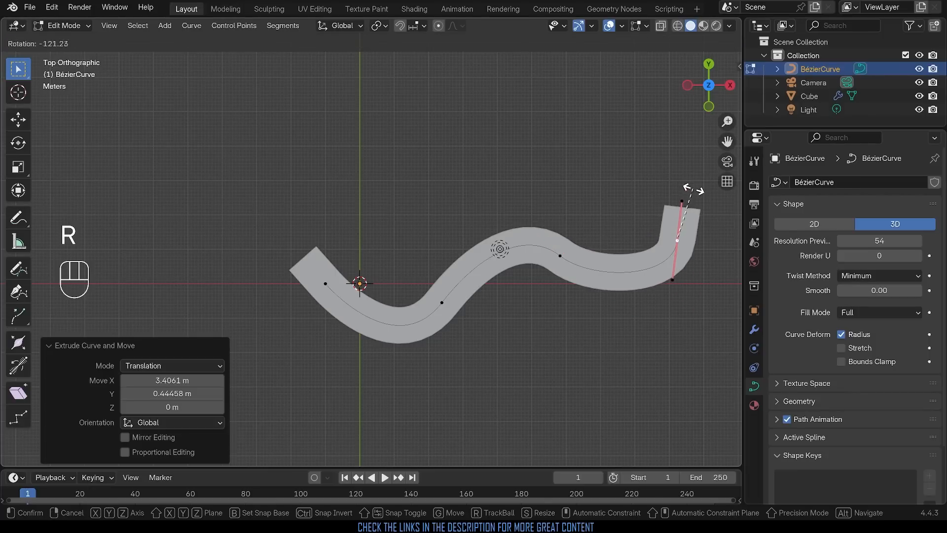
{"action": "key", "text": "r"}
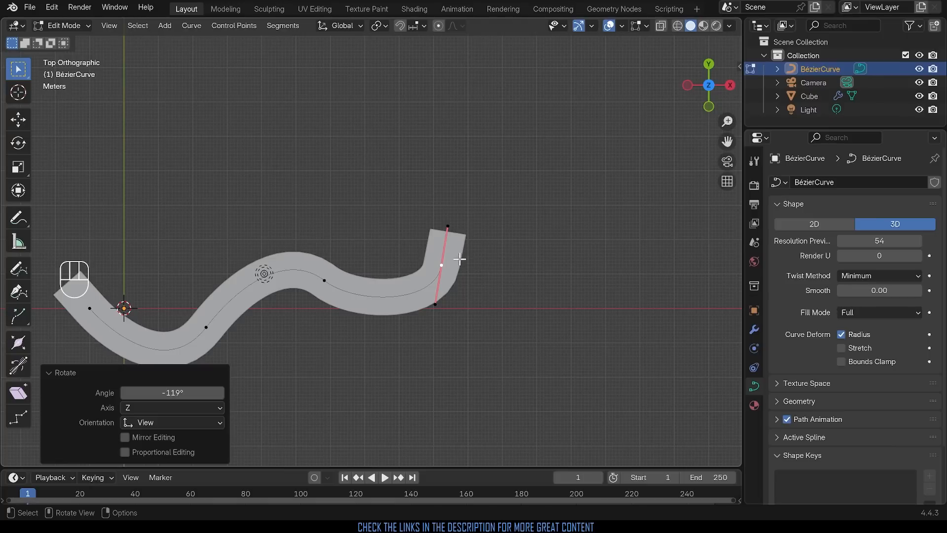
{"action": "key", "text": "E"}
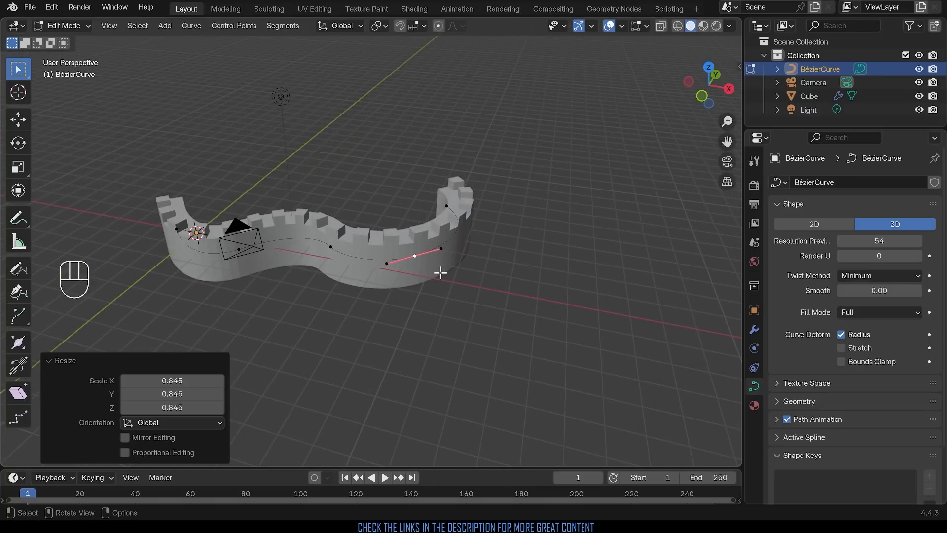
Show the active control point's Transform values in the sidebar and finish curve editing.
{"action": "key", "text": "n"}
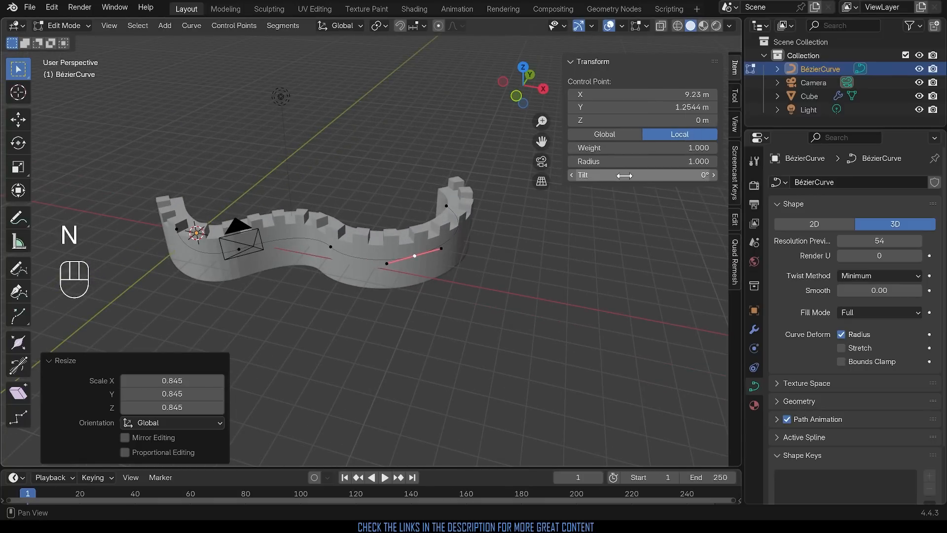
{"action": "key", "text": "ctrl+t"}
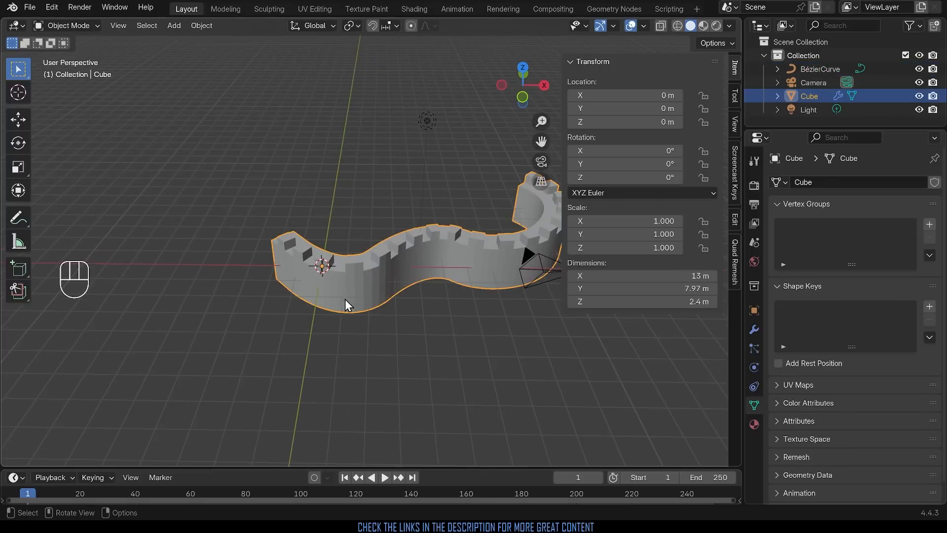
{"action": "key", "text": "g"}
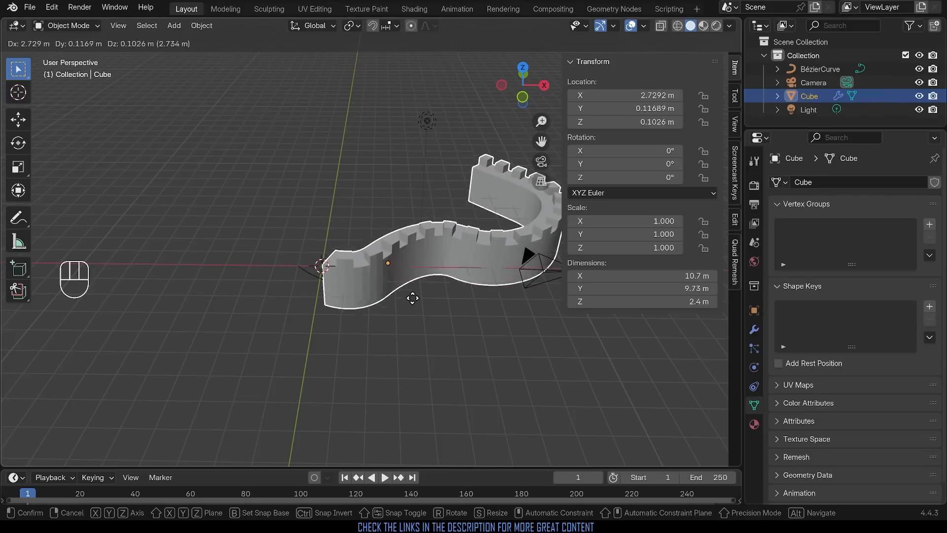
{"action": "left_click_drag", "start_coordinate": [412, 297], "coordinate": [271, 138]}
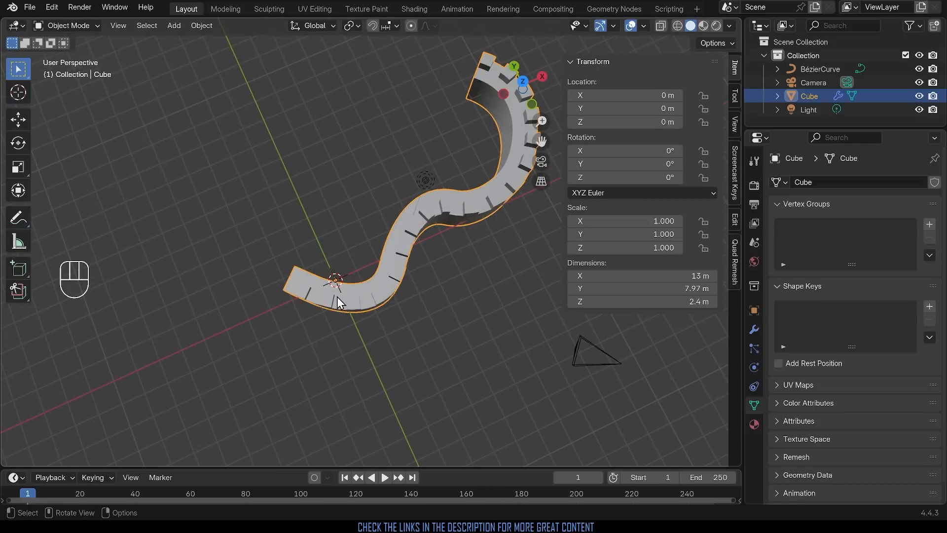
{"action": "mouse_move", "coordinate": [358, 305]}
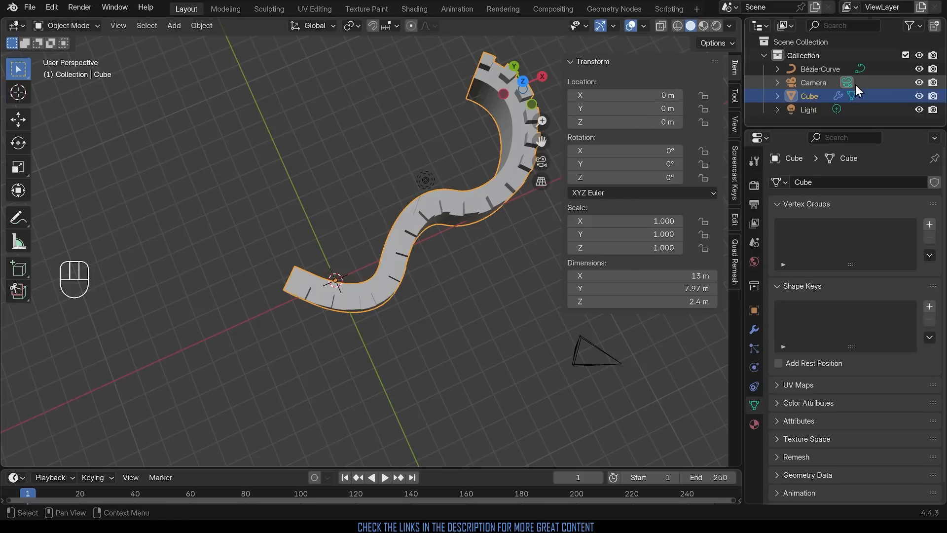
{"action": "left_click", "coordinate": [820, 68]}
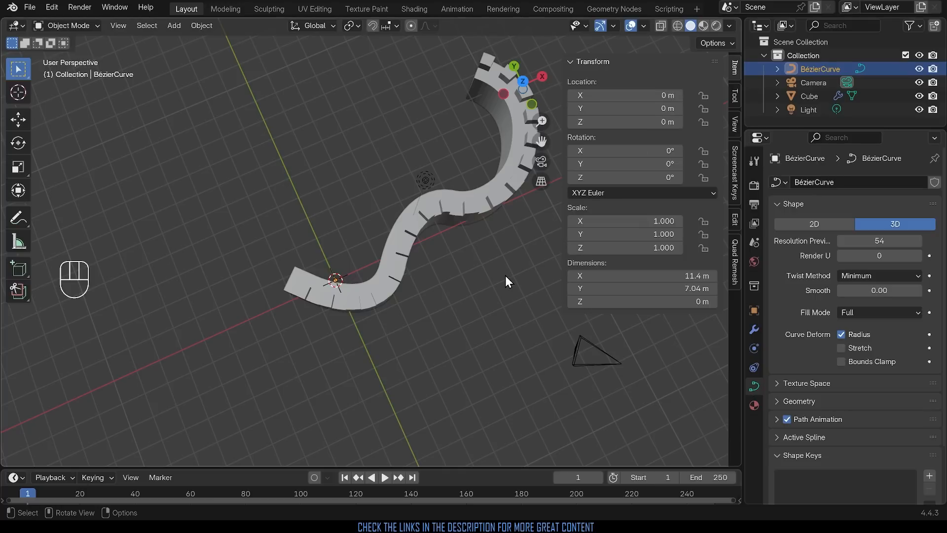
{"action": "mouse_move", "coordinate": [620, 251]}
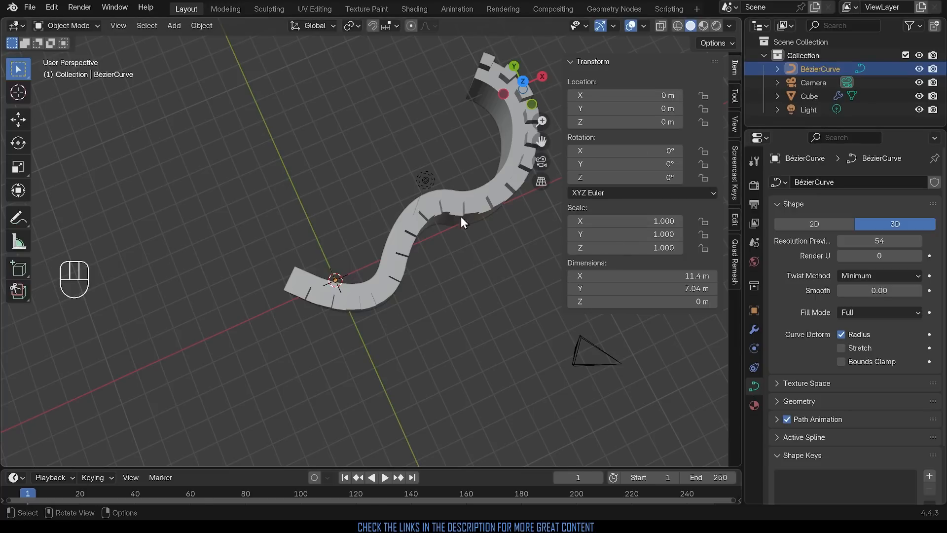
Enlarge the curve, undo it, then scale its control points in Edit Mode instead.
{"action": "key", "text": "s"}
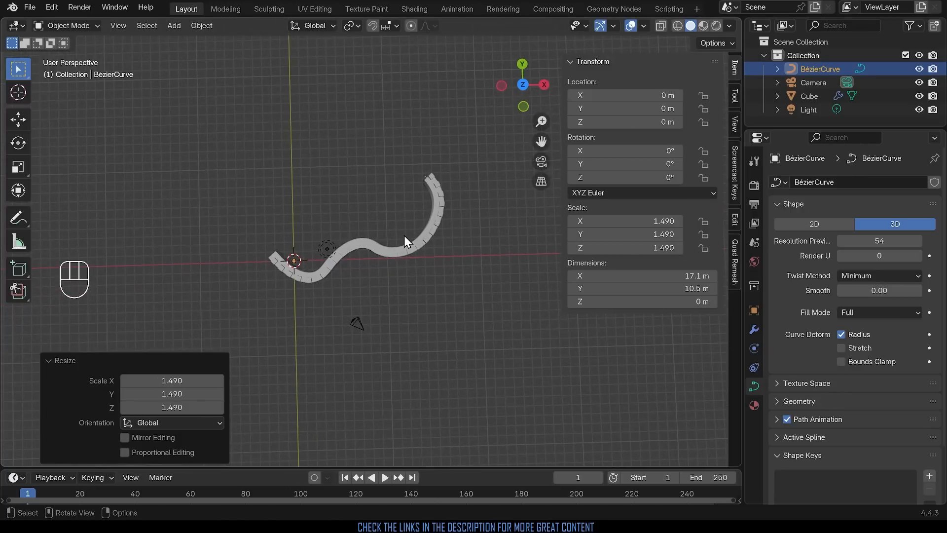
{"action": "key", "text": "s"}
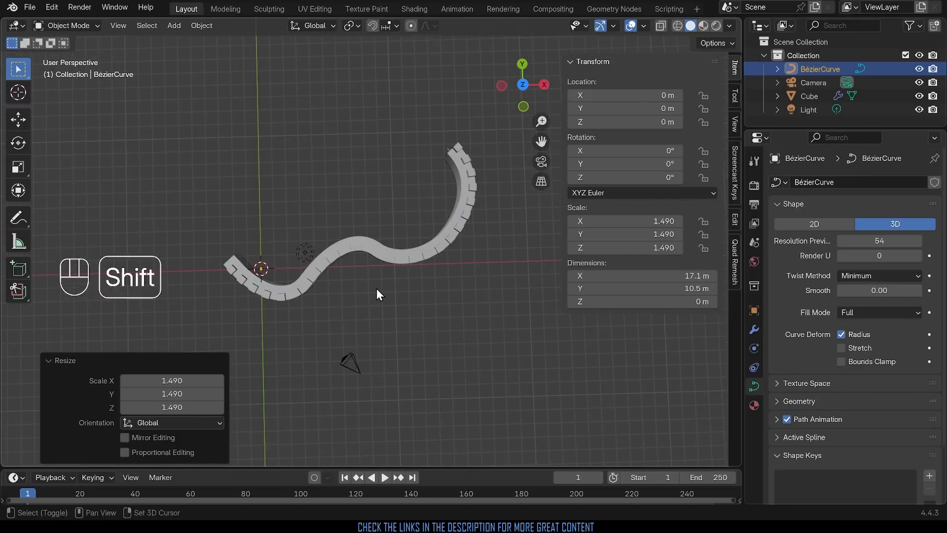
{"action": "key", "text": "ctrl+z"}
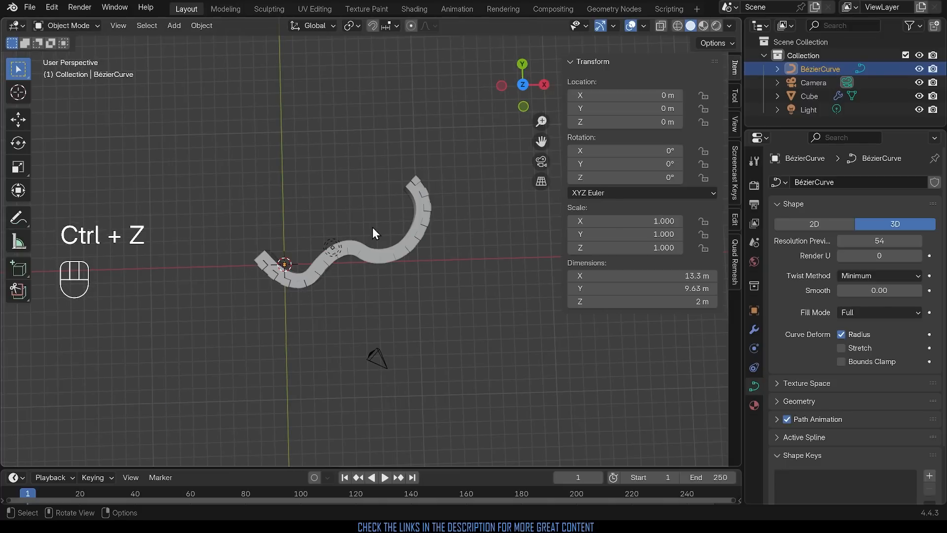
{"action": "key", "text": "Tab"}
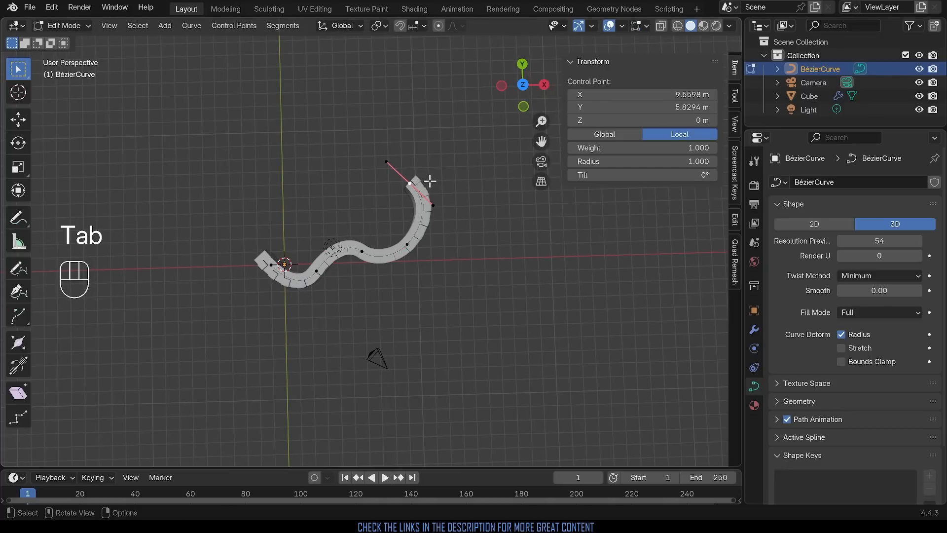
{"action": "key", "text": "s"}
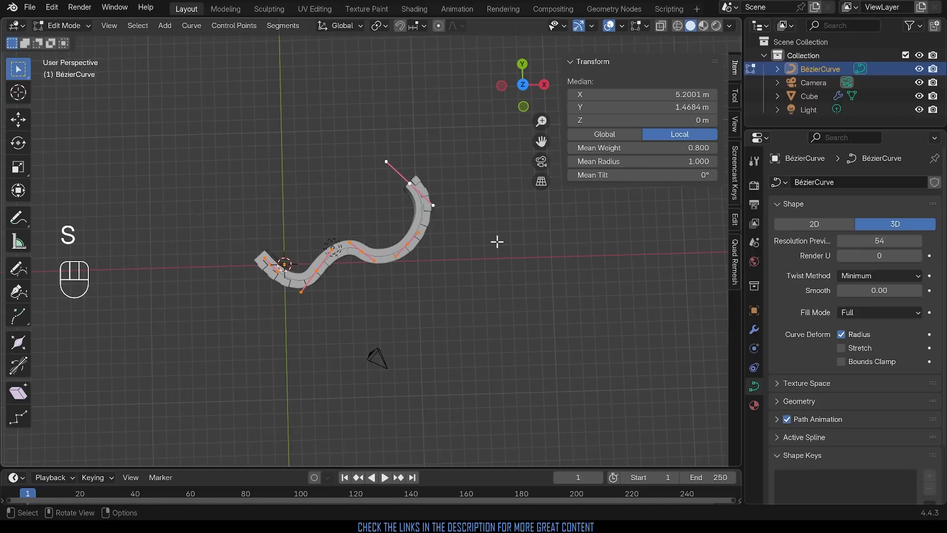
Enlarge the Cube wall and apply its scale so it resets to 1.
{"action": "key", "text": "Tab"}
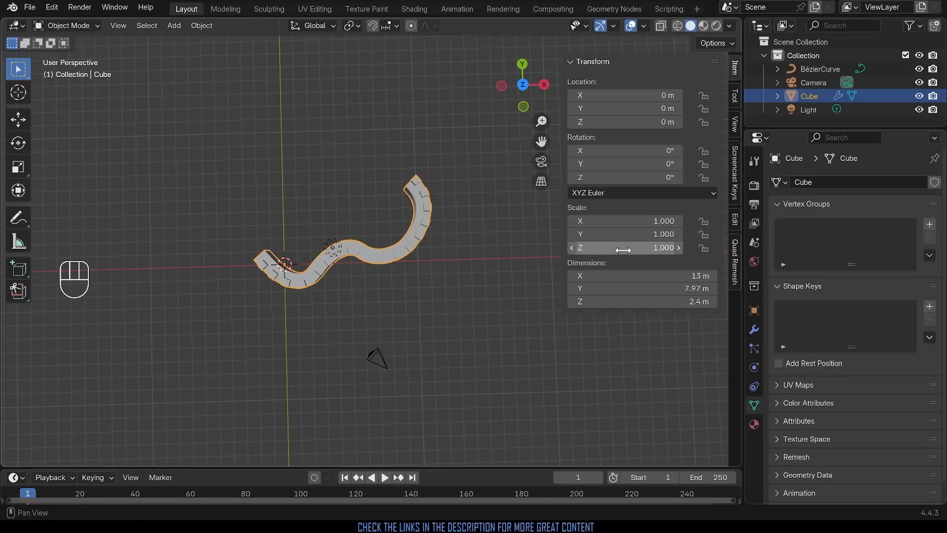
{"action": "mouse_move", "coordinate": [615, 235]}
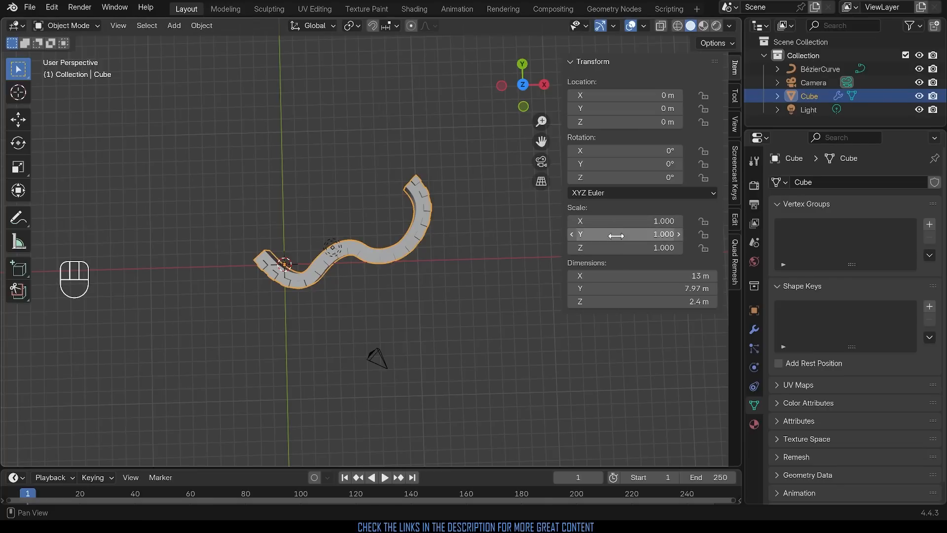
{"action": "key", "text": "s"}
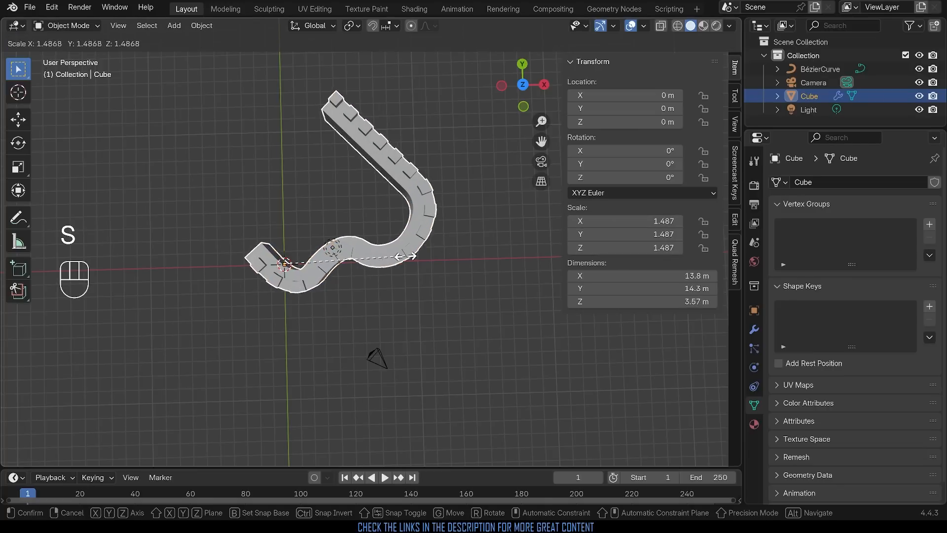
{"action": "left_click", "coordinate": [268, 177]}
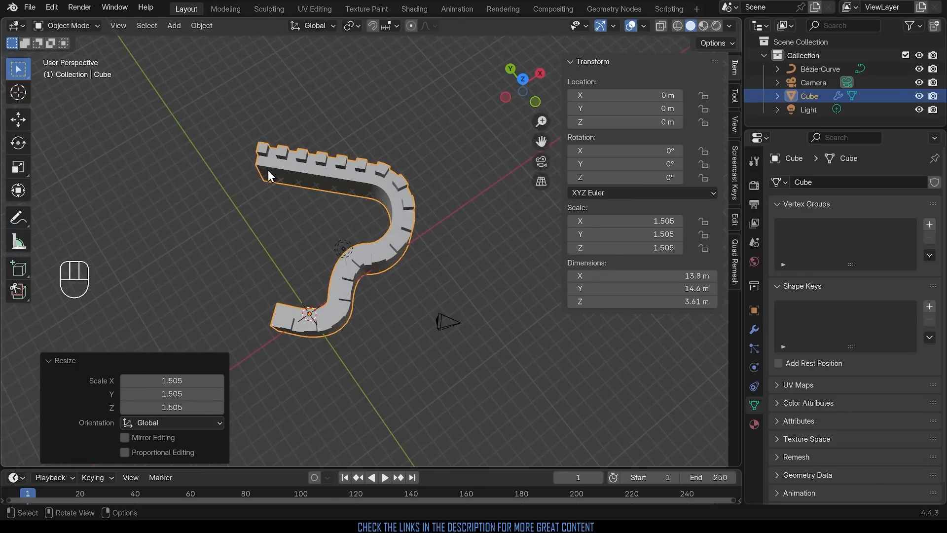
{"action": "mouse_move", "coordinate": [247, 176]}
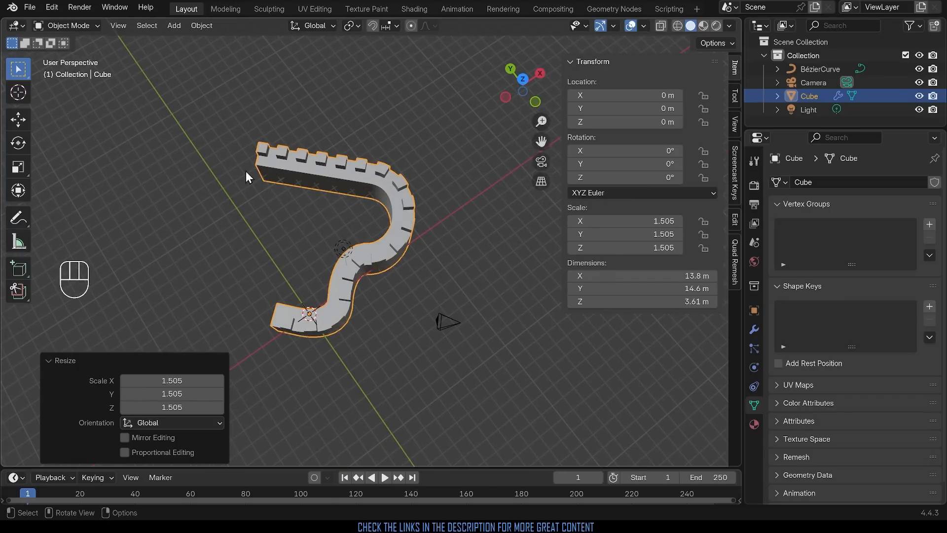
{"action": "left_click_drag", "start_coordinate": [248, 176], "coordinate": [429, 272]}
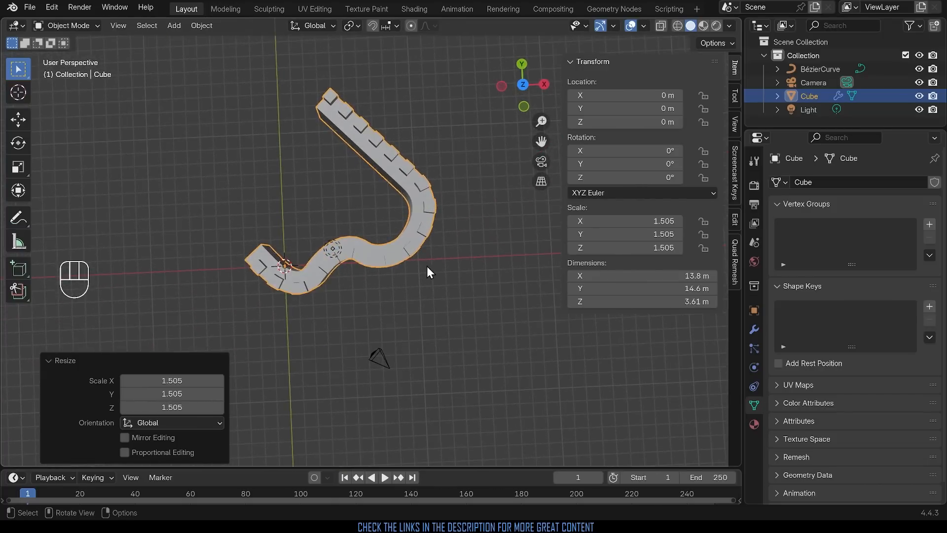
{"action": "key", "text": "ctrl+a"}
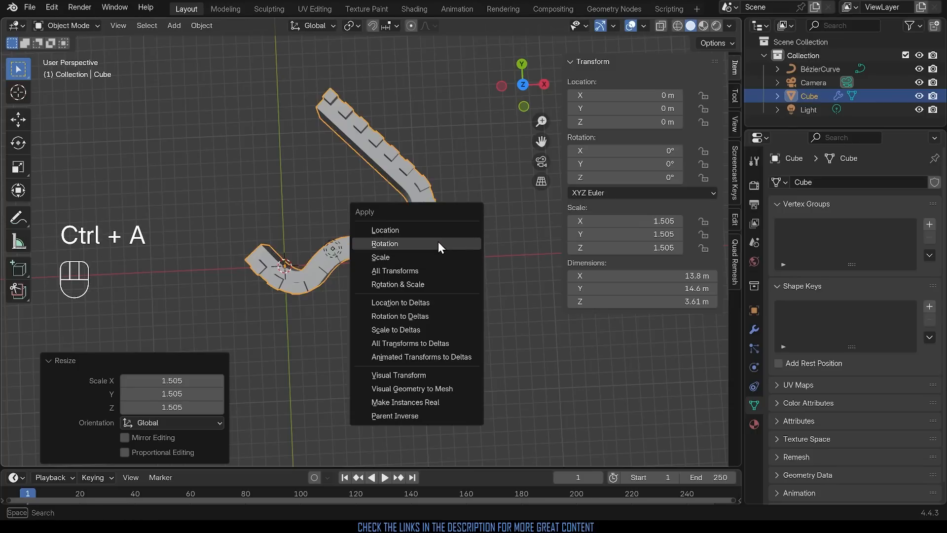
{"action": "left_click", "coordinate": [379, 257]}
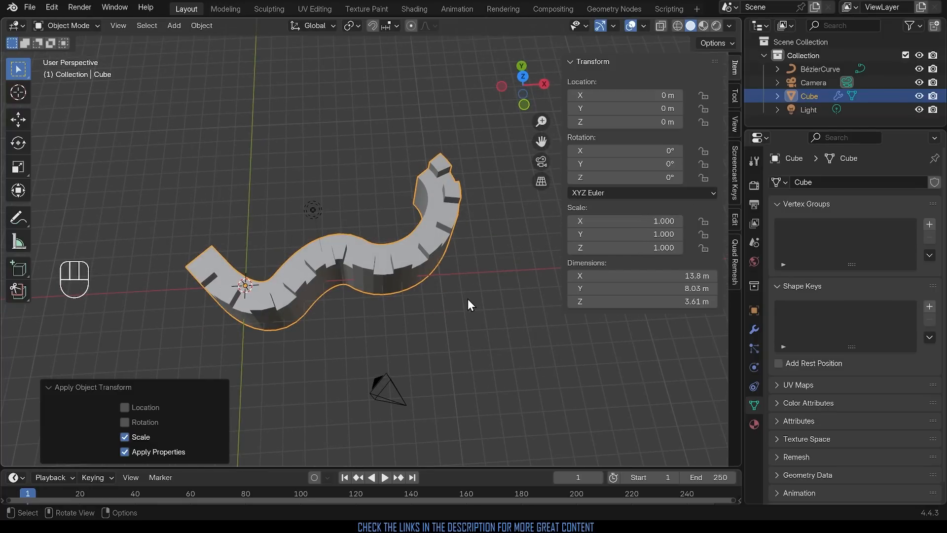
Shrink the wall to about 2.34 m tall and apply its scale again.
{"action": "key", "text": "s"}
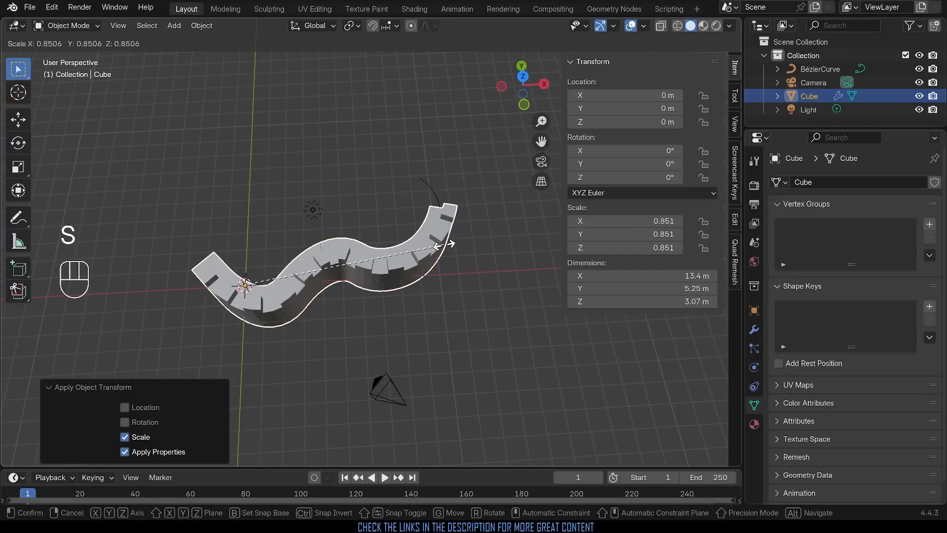
{"action": "key", "text": "ctrl+a"}
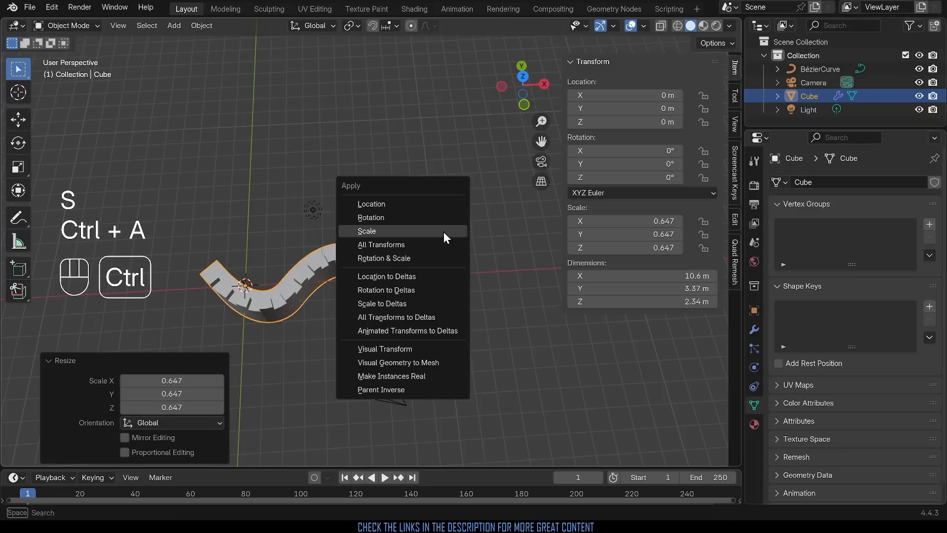
{"action": "left_click", "coordinate": [366, 230]}
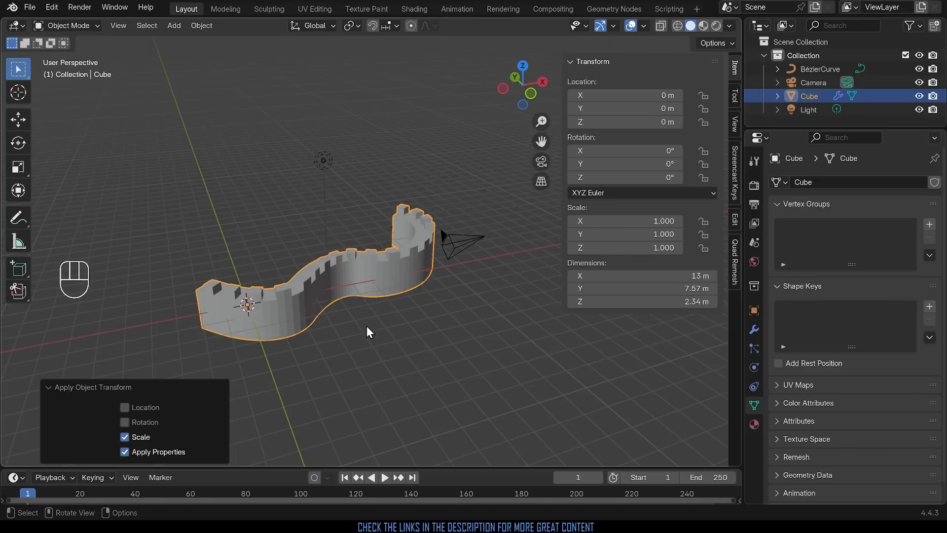
{"action": "mouse_move", "coordinate": [383, 360]}
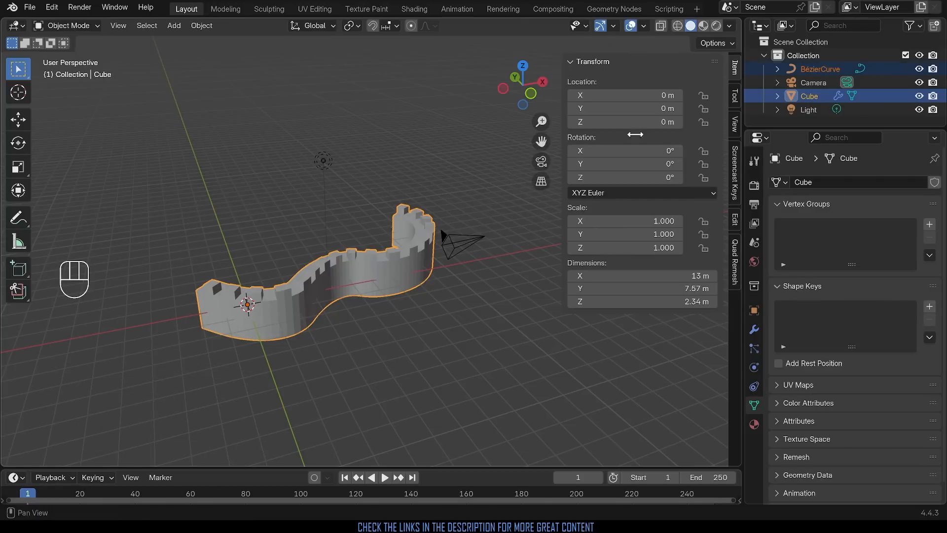
{"action": "key", "text": "g"}
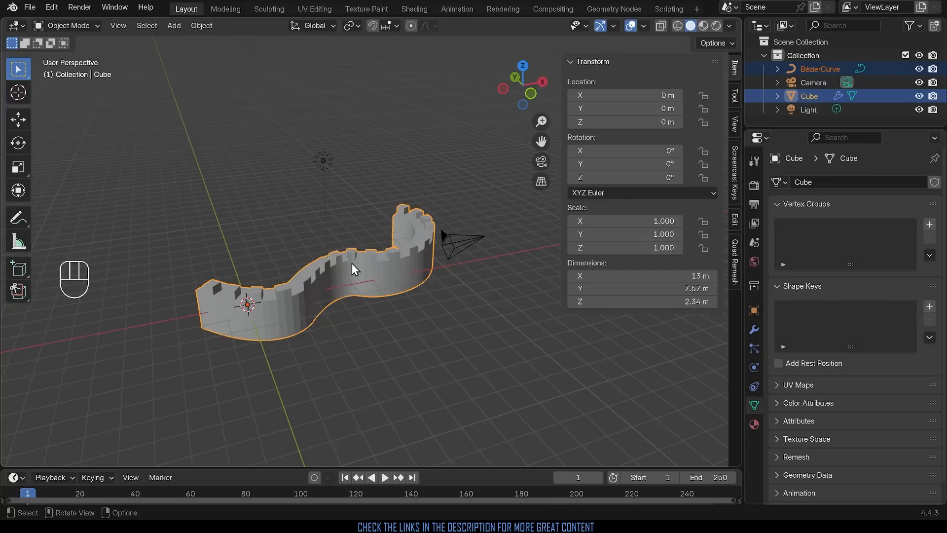
{"action": "mouse_move", "coordinate": [277, 297]}
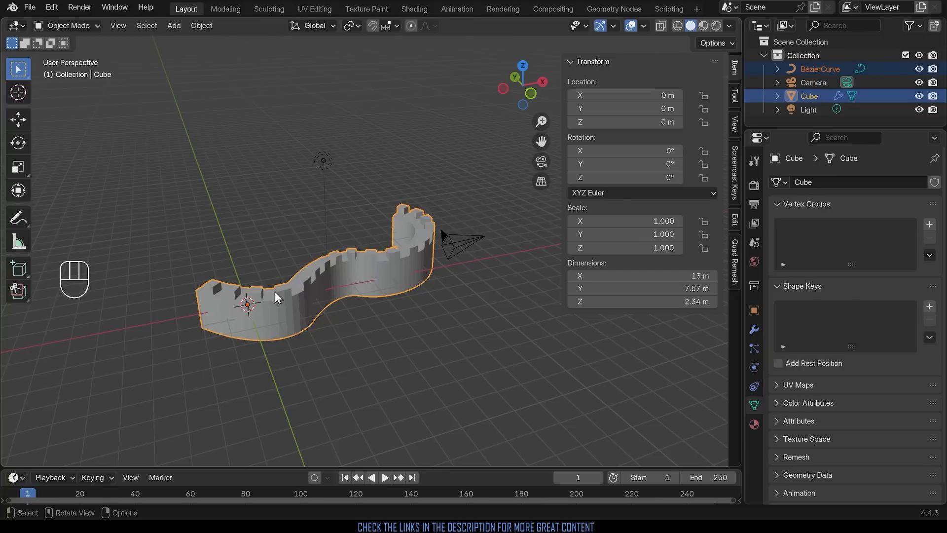
Add a plain-axes Empty at the origin, enlarged to a 4.1 m display size with applied scale.
{"action": "key", "text": "shift+a"}
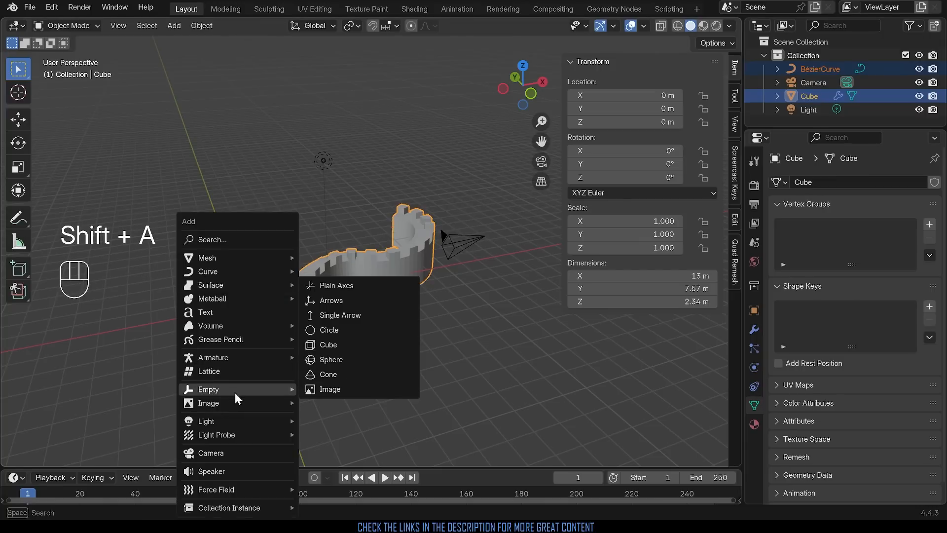
{"action": "mouse_move", "coordinate": [336, 285]}
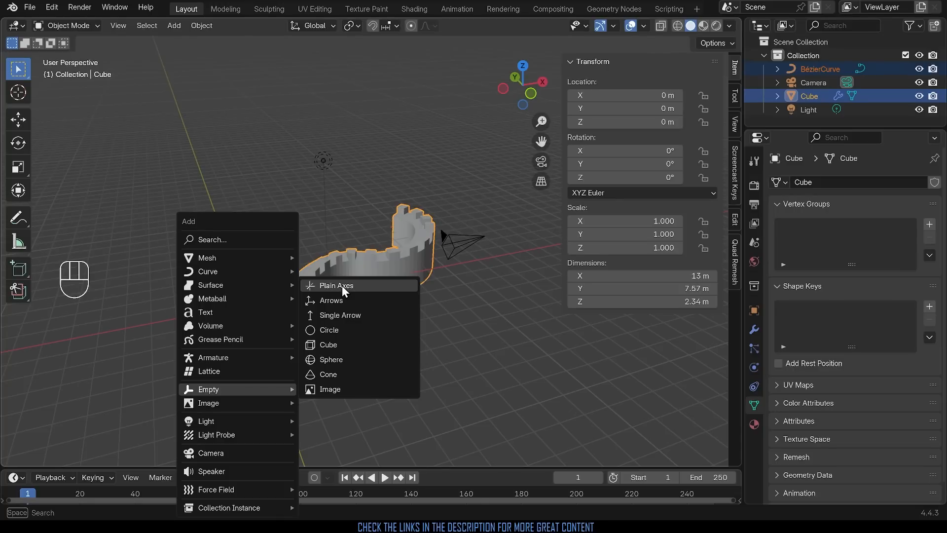
{"action": "left_click", "coordinate": [337, 285]}
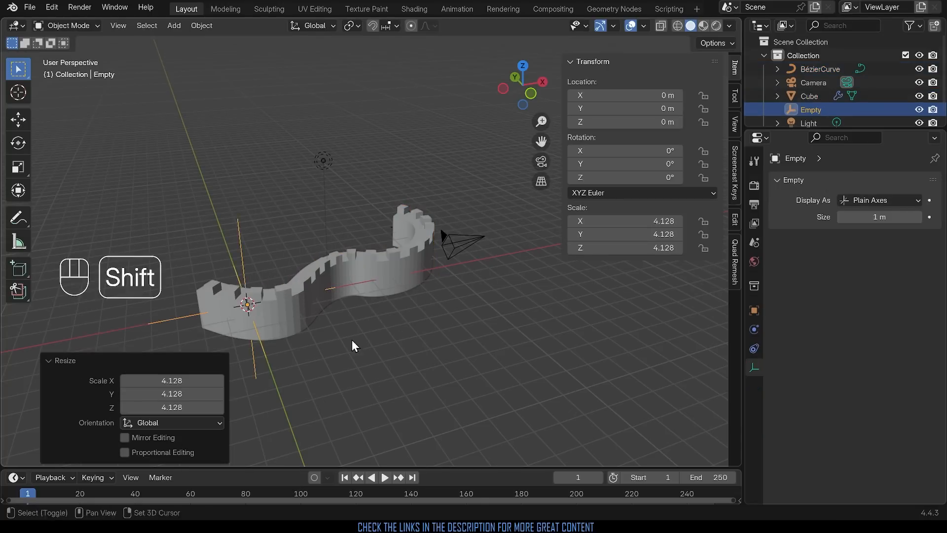
{"action": "key", "text": "ctrl+a"}
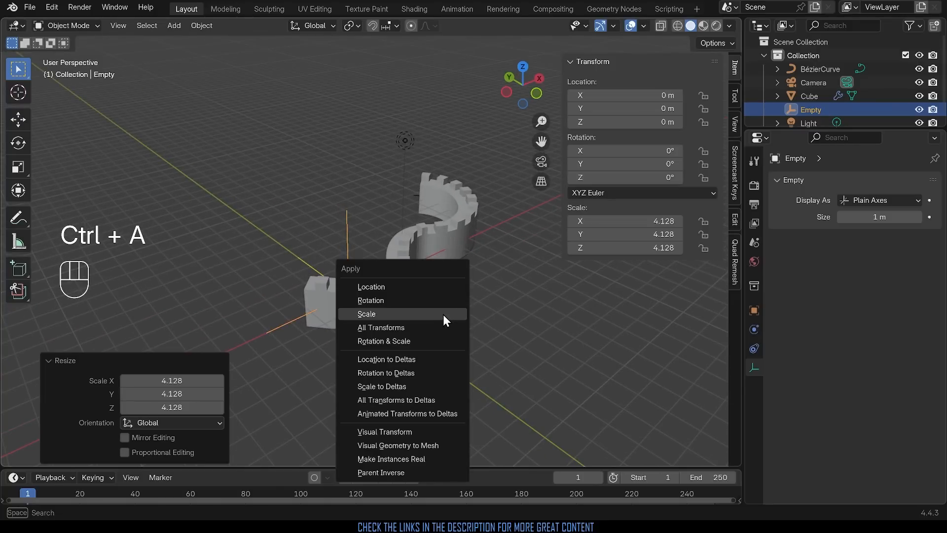
{"action": "left_click", "coordinate": [367, 314]}
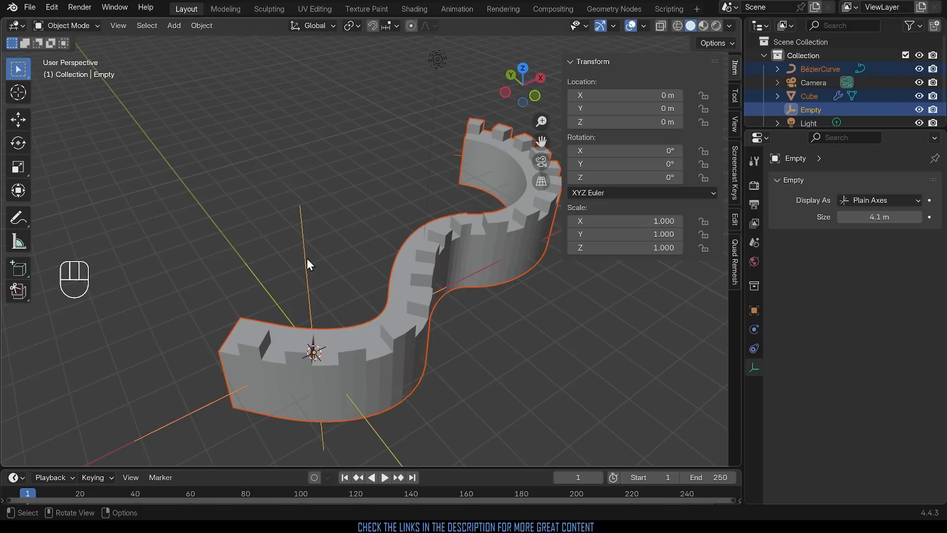
{"action": "key", "text": "shift"}
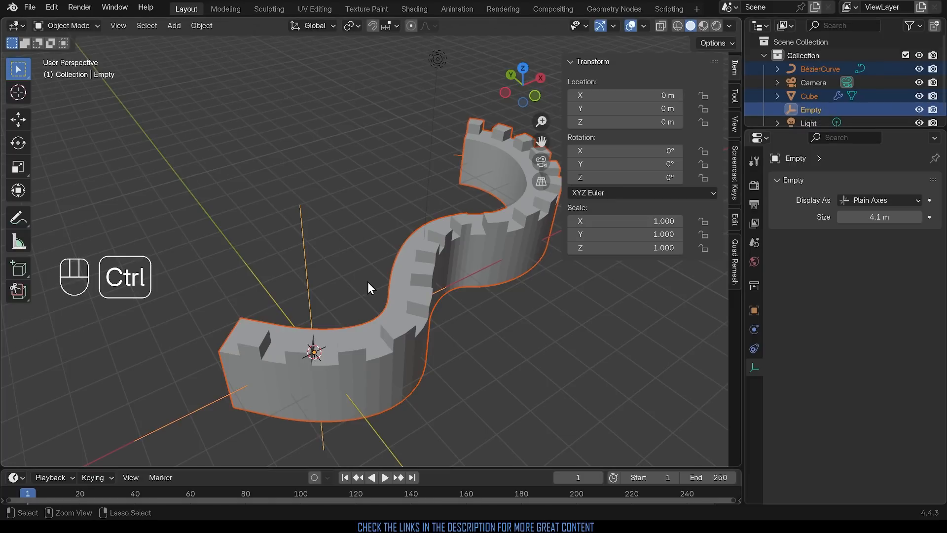
Parent wall and curve to the Empty, move the group, then enter the curve's point editing.
{"action": "key", "text": "ctrl+p"}
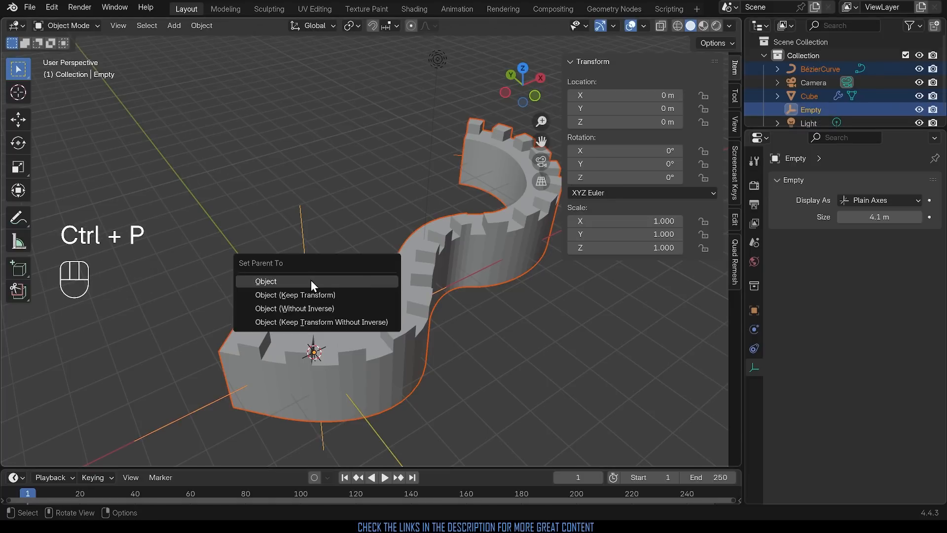
{"action": "left_click", "coordinate": [265, 282]}
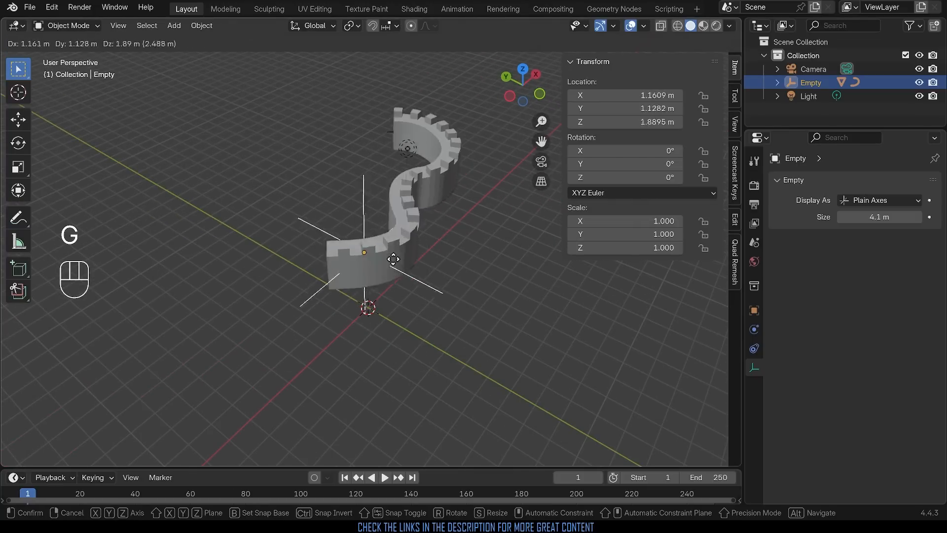
{"action": "left_click", "coordinate": [444, 284]}
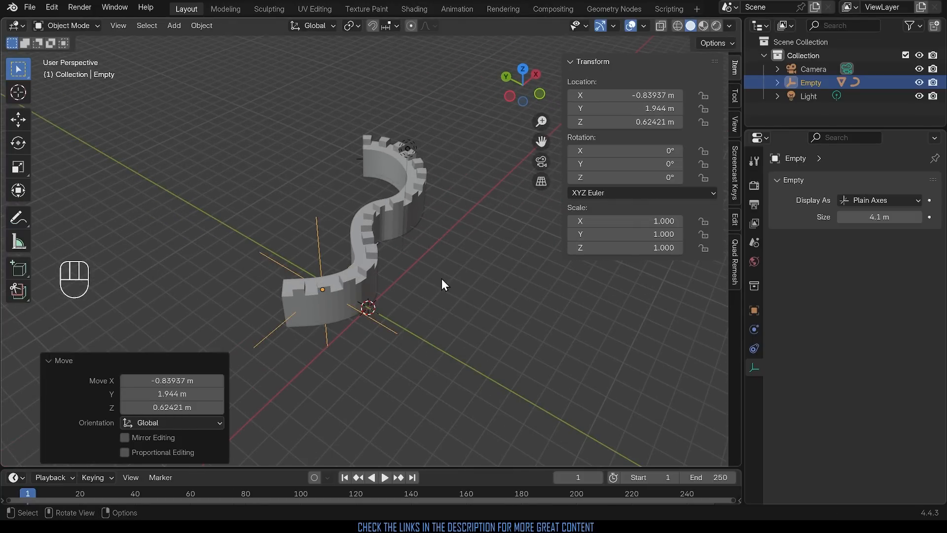
{"action": "key", "text": "r"}
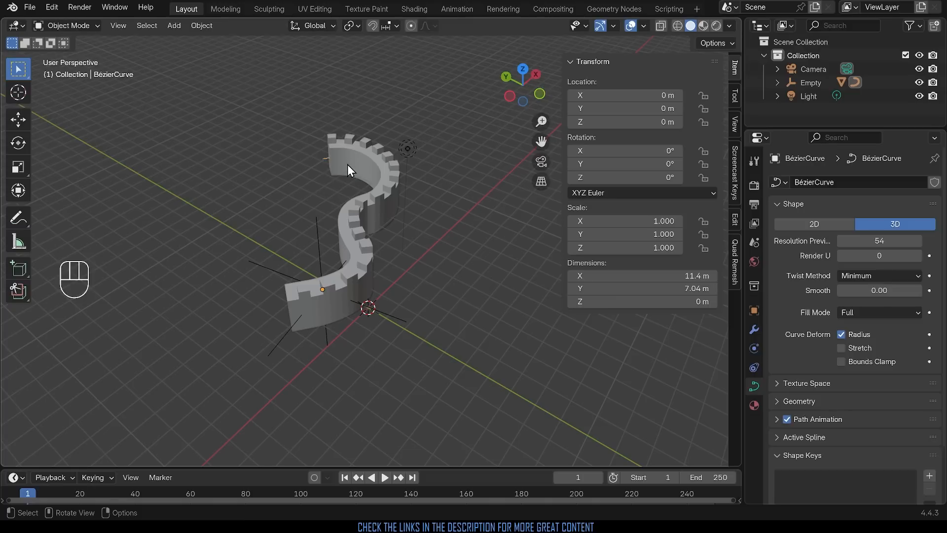
{"action": "key", "text": "Tab"}
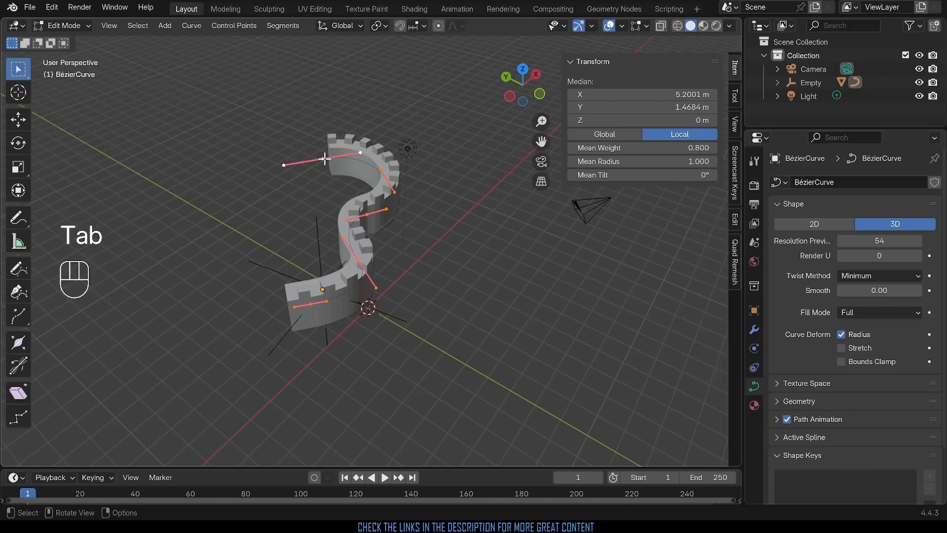